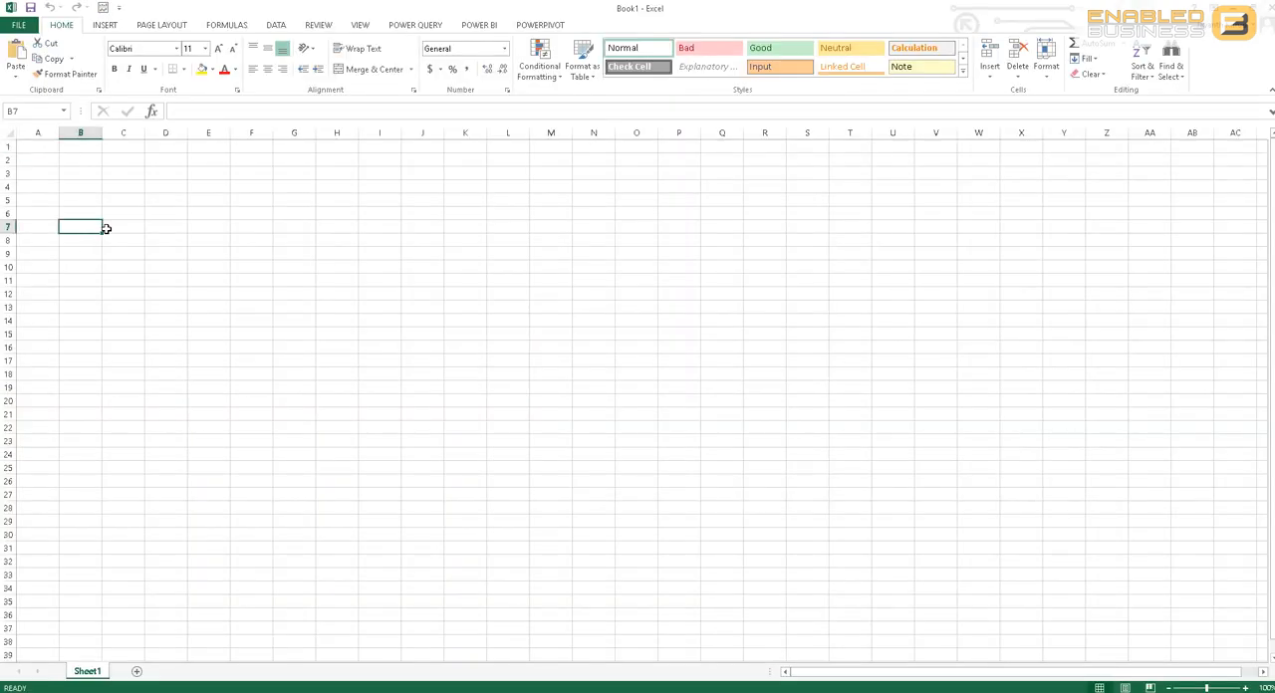
Apply All Borders to cells B7 through E7 from the Borders dropdown.
drag(80, 226, 230, 226)
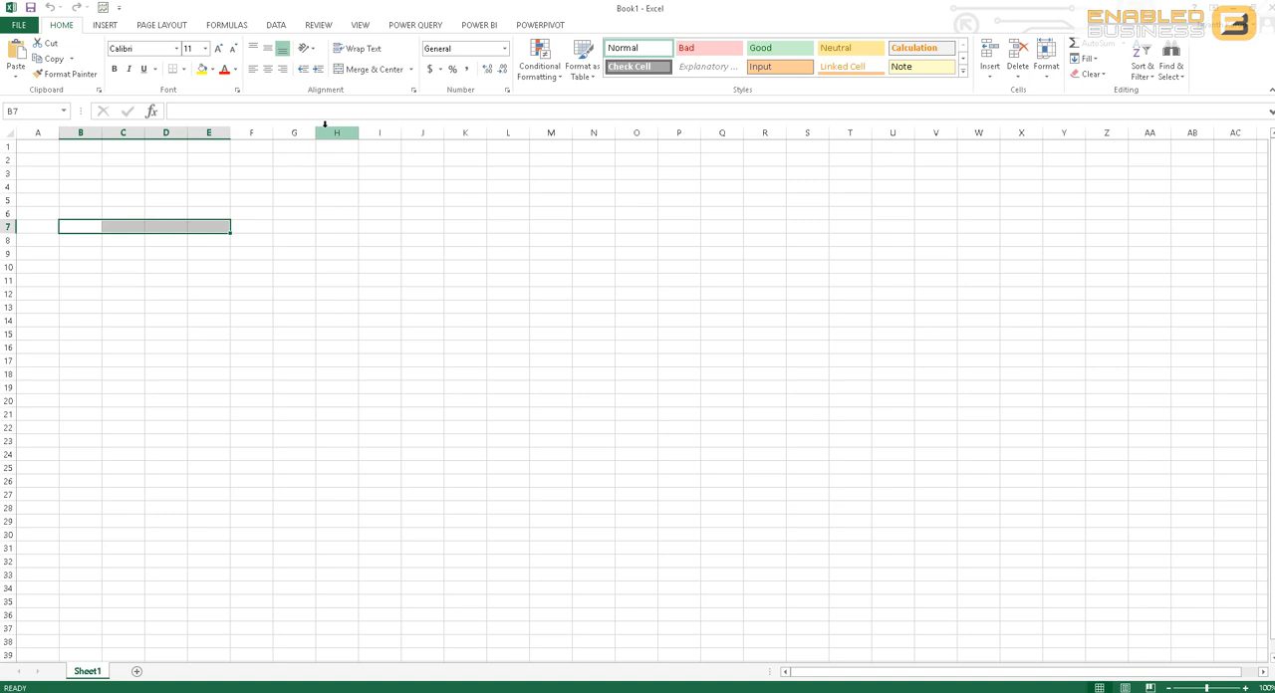
click(183, 69)
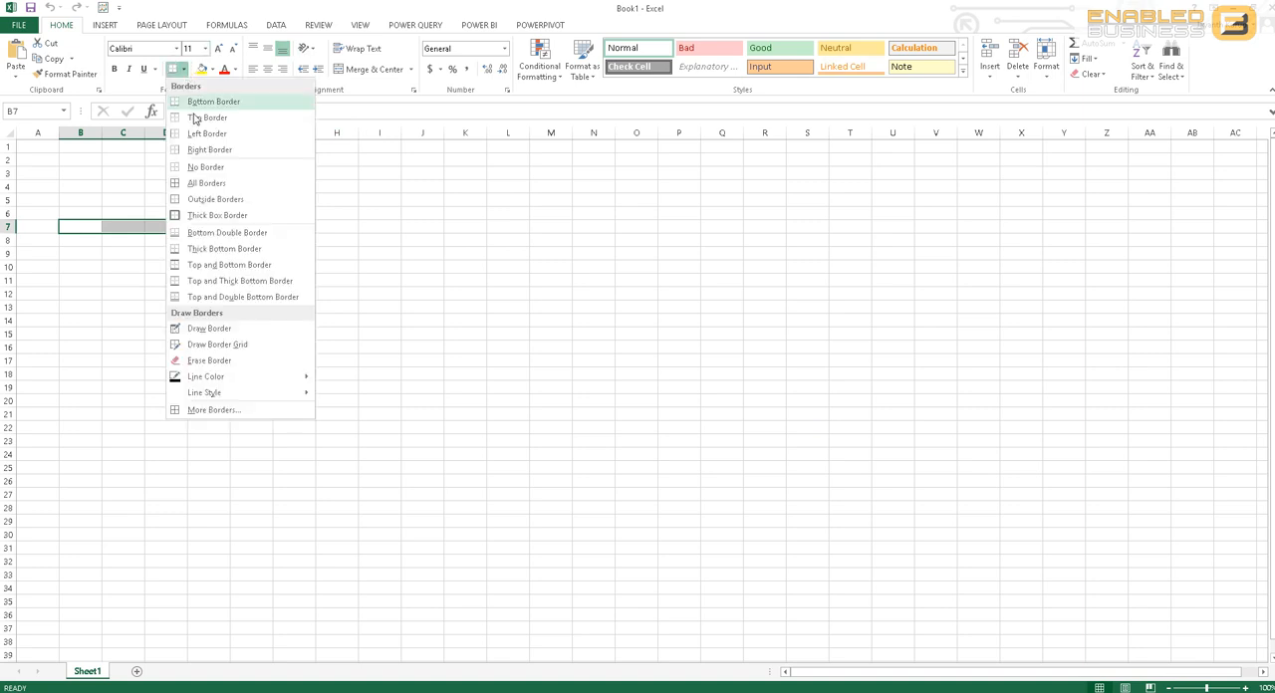
mouse_move(206, 183)
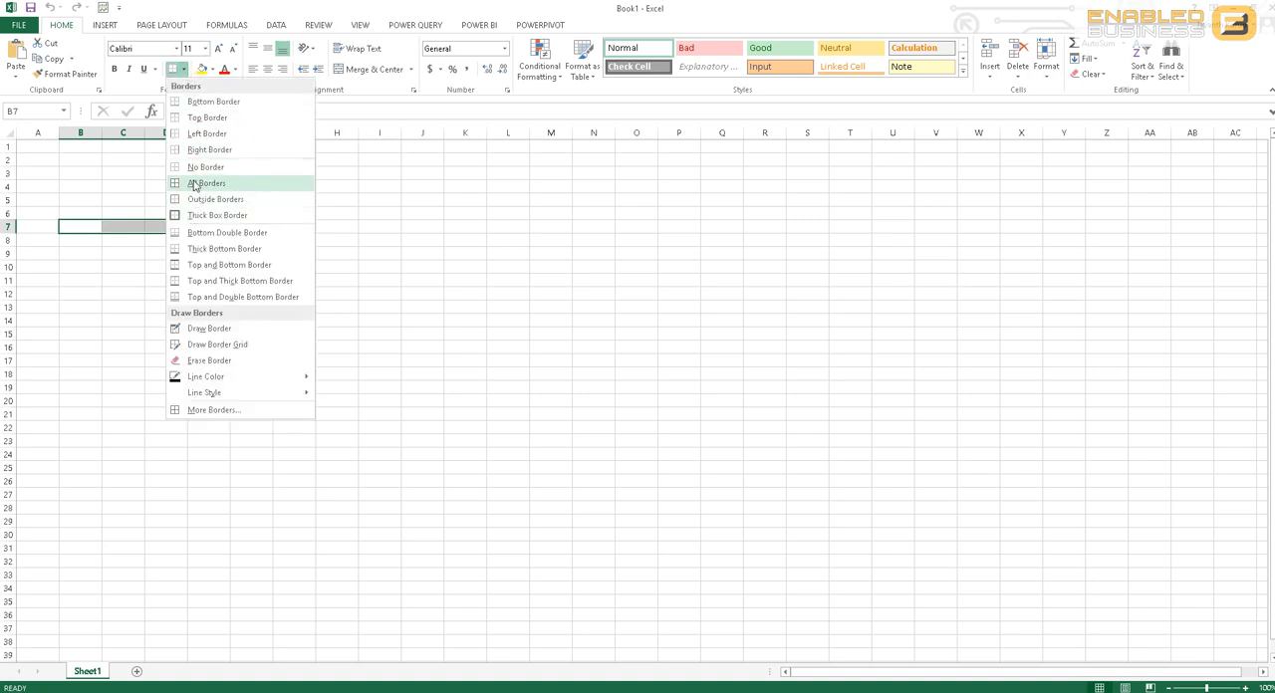
click(206, 183)
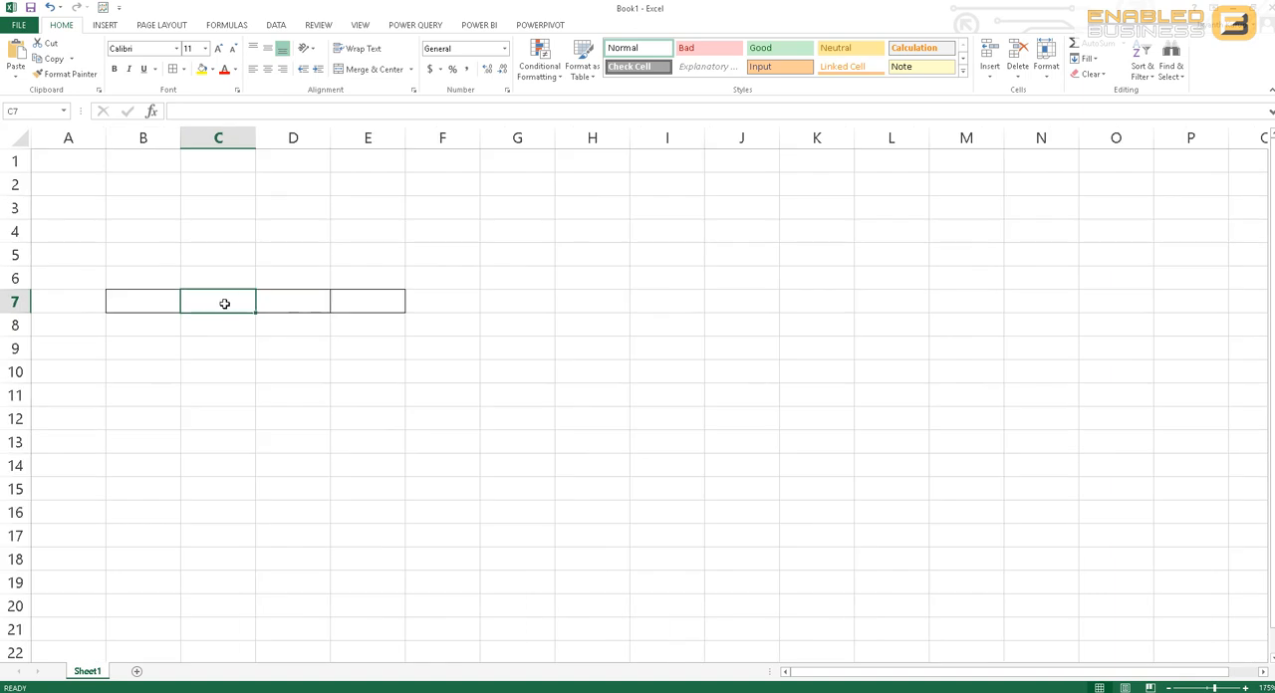
click(143, 300)
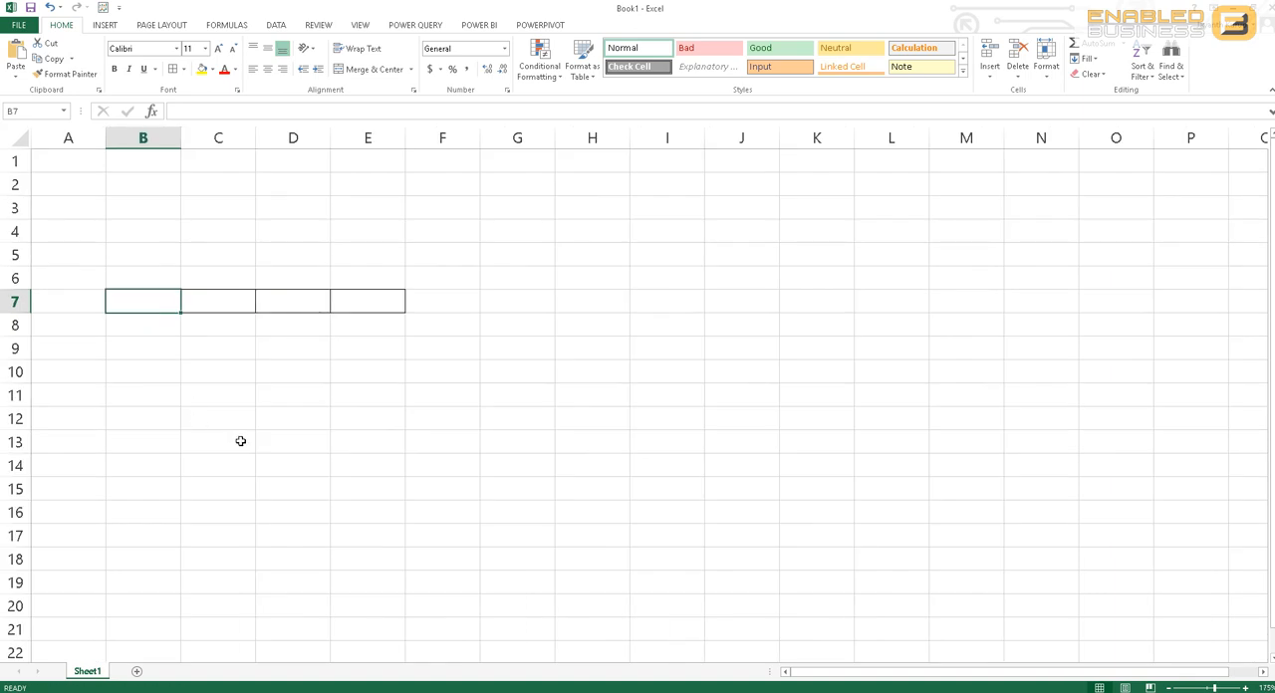
Type draft labels 'Active' and 'Current' into the row 7 cells.
text(empty)
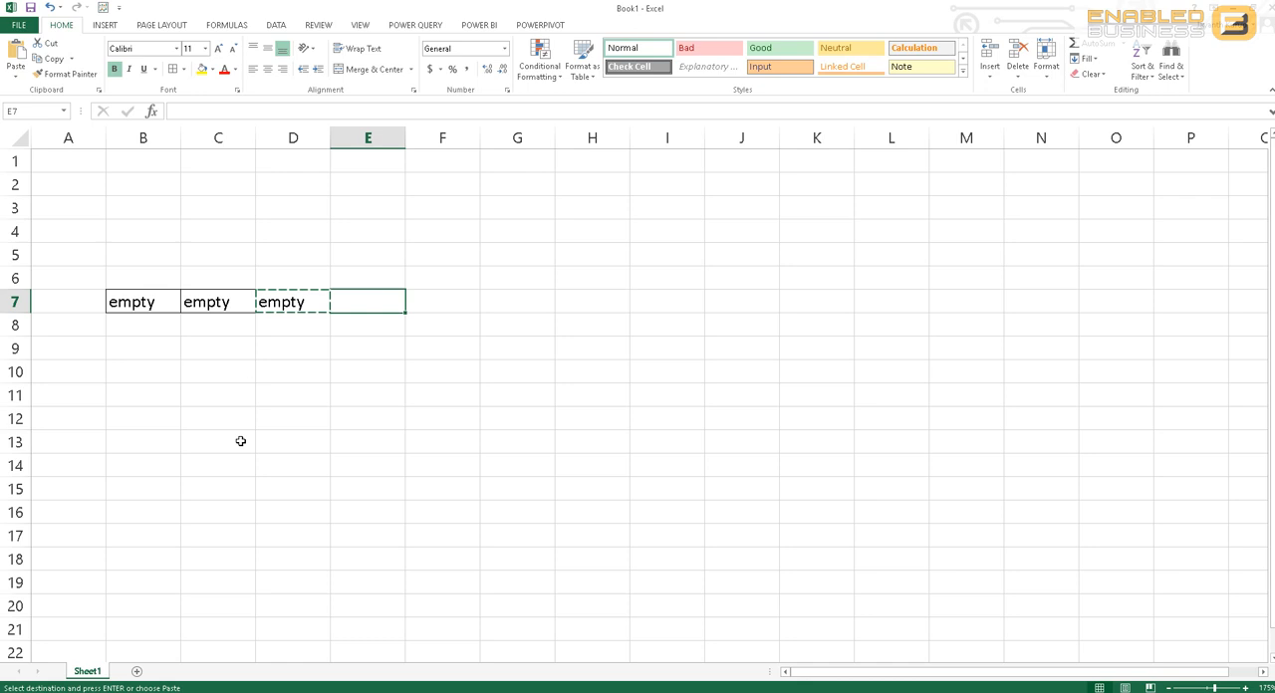
text(Act)
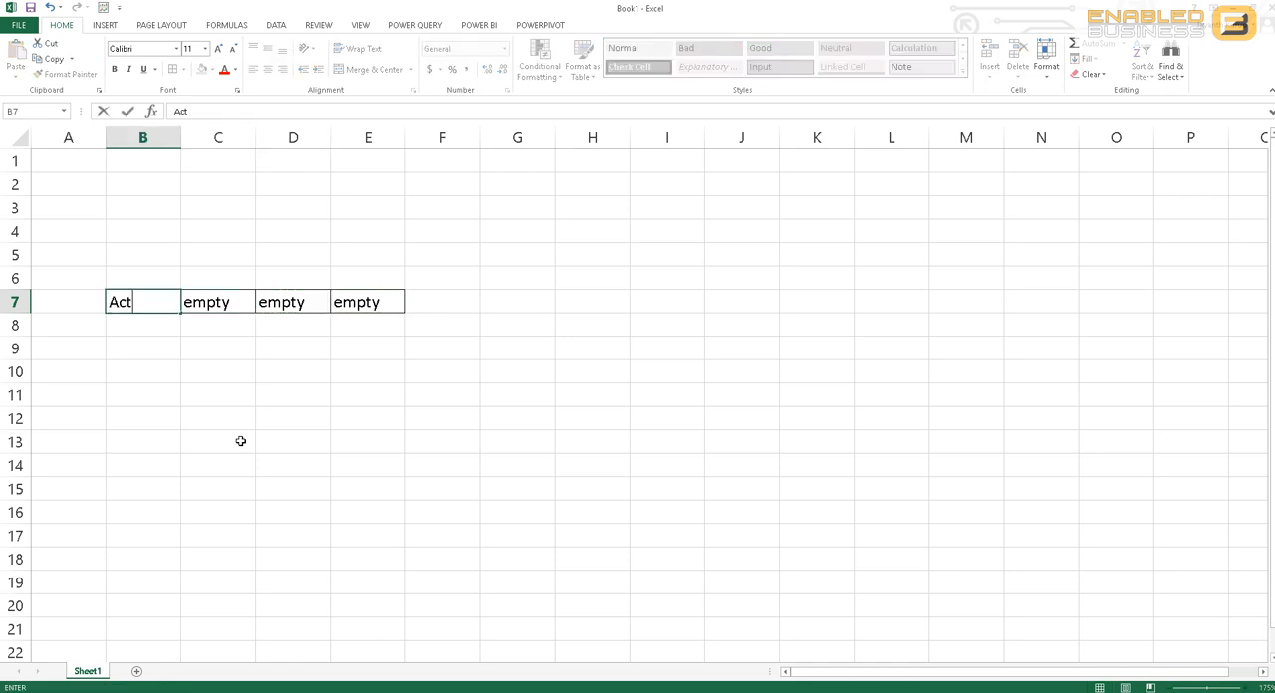
text(ive)
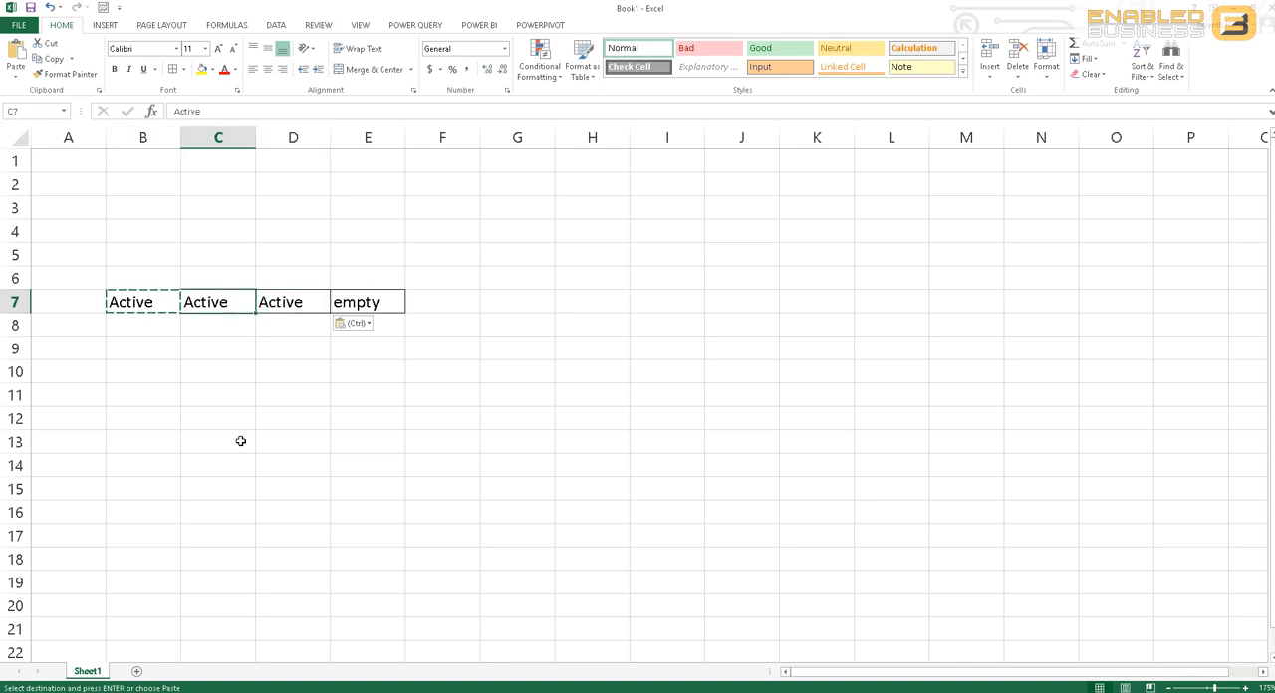
click(292, 301)
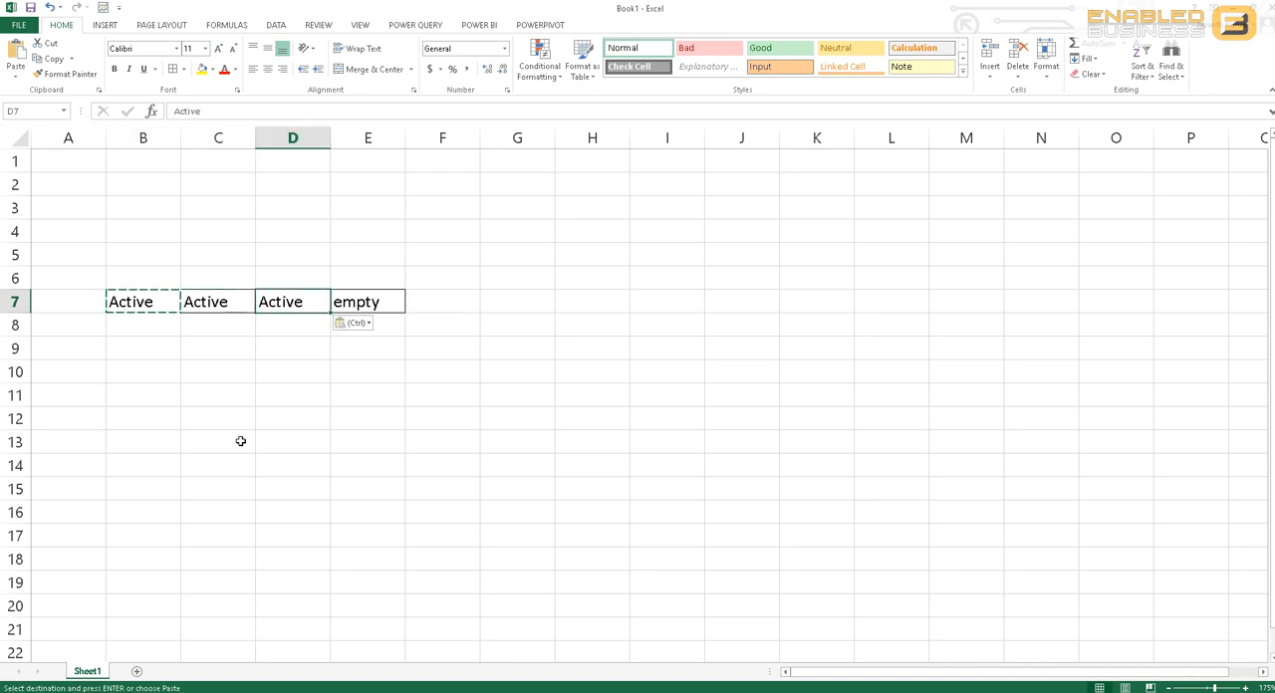
text(Current)
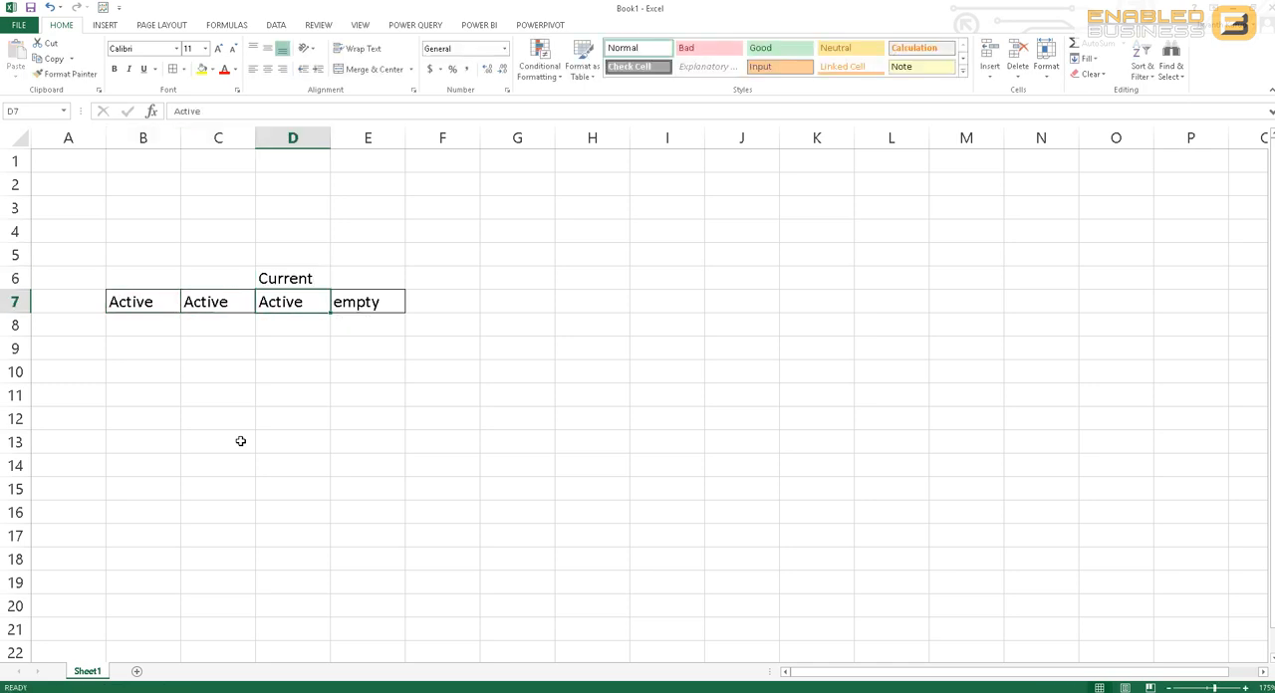
Put 'Recovery' in B7 through E7 and clear their borders.
text(Recovery)
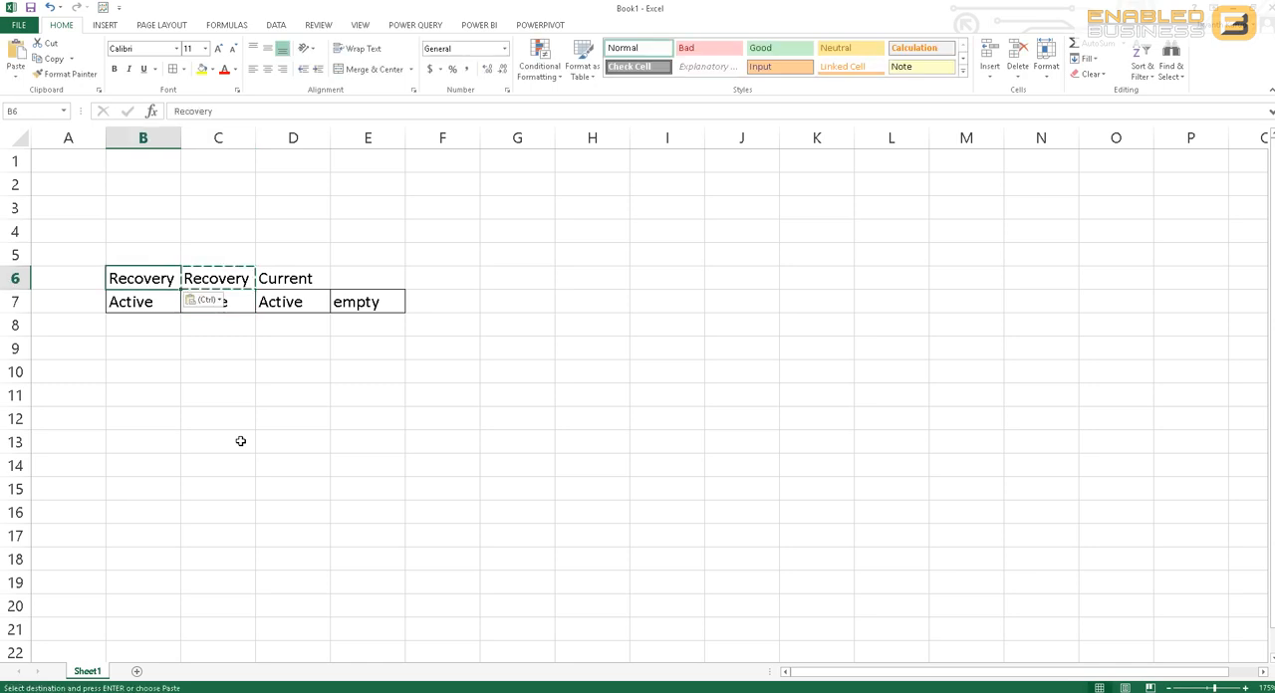
click(142, 301)
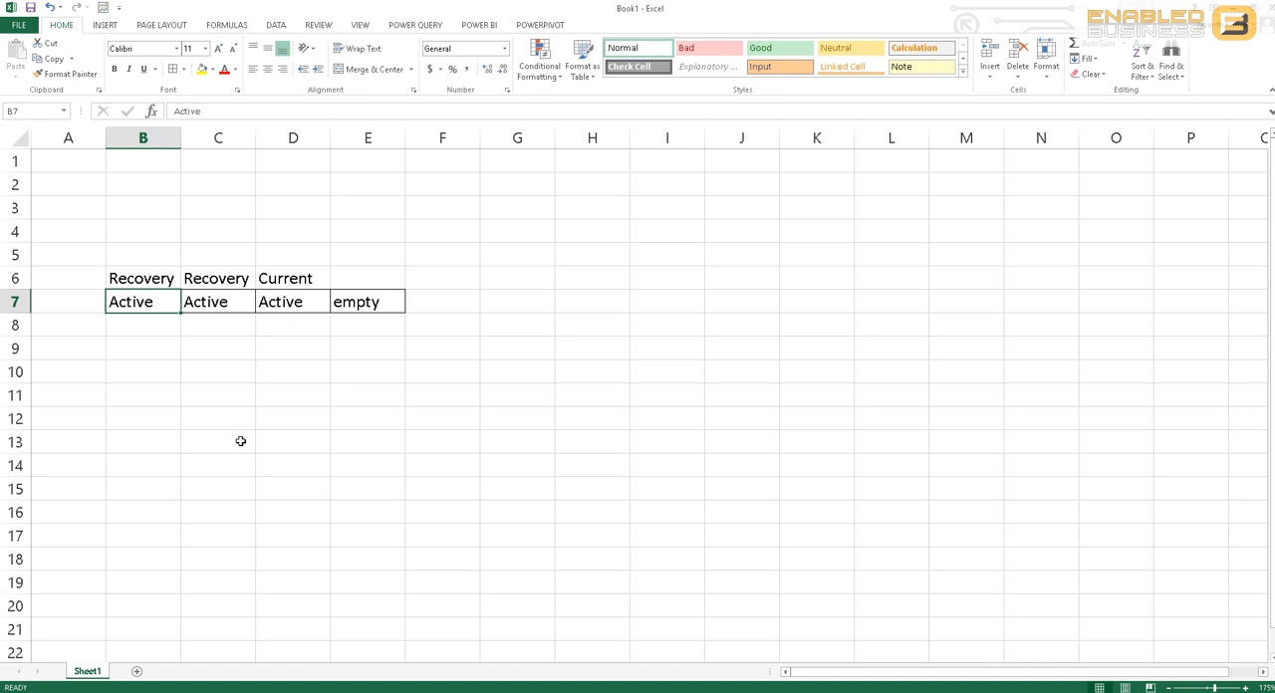
click(292, 278)
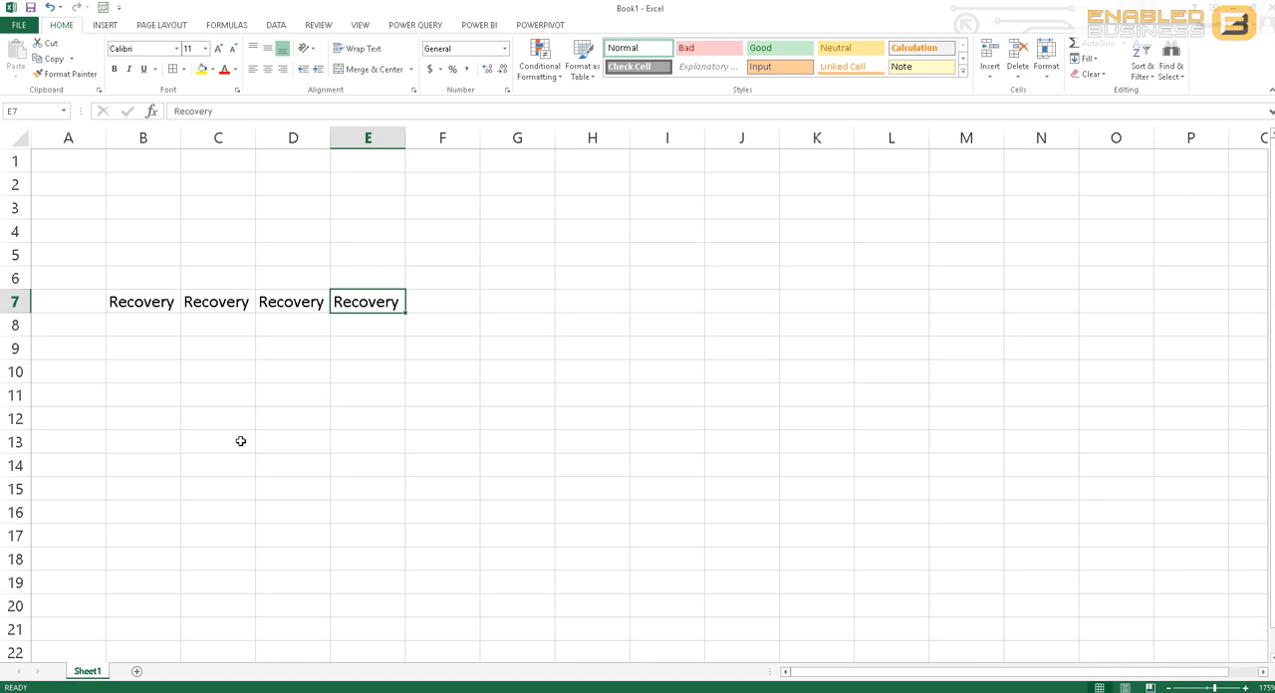
Fill F7:H7 with Current, Empty, Empty and label F6 'T Log backup'.
click(141, 300)
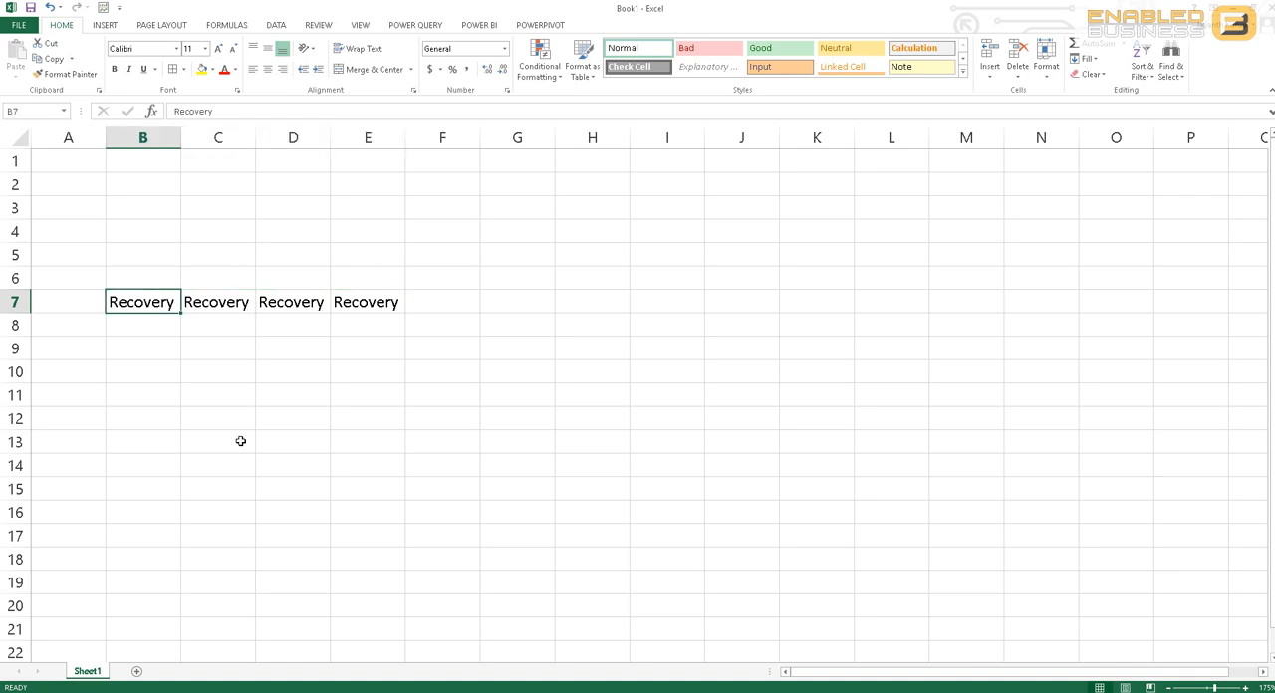
drag(142, 300, 366, 300)
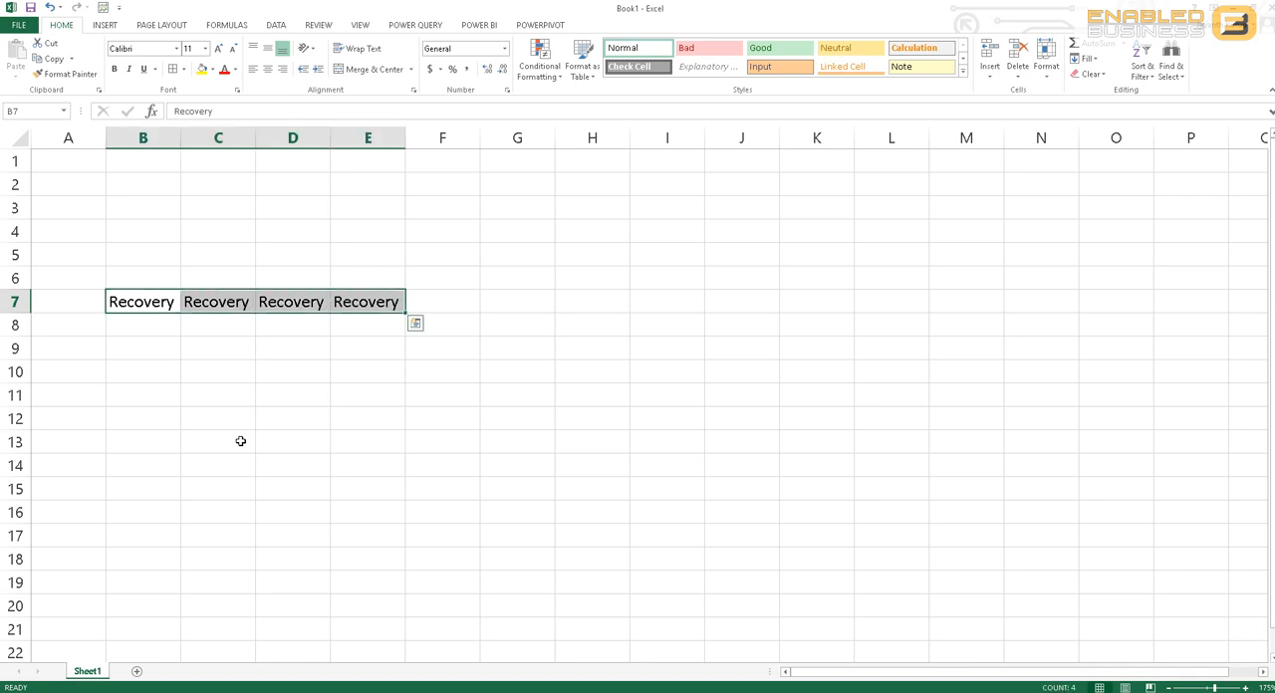
click(442, 301)
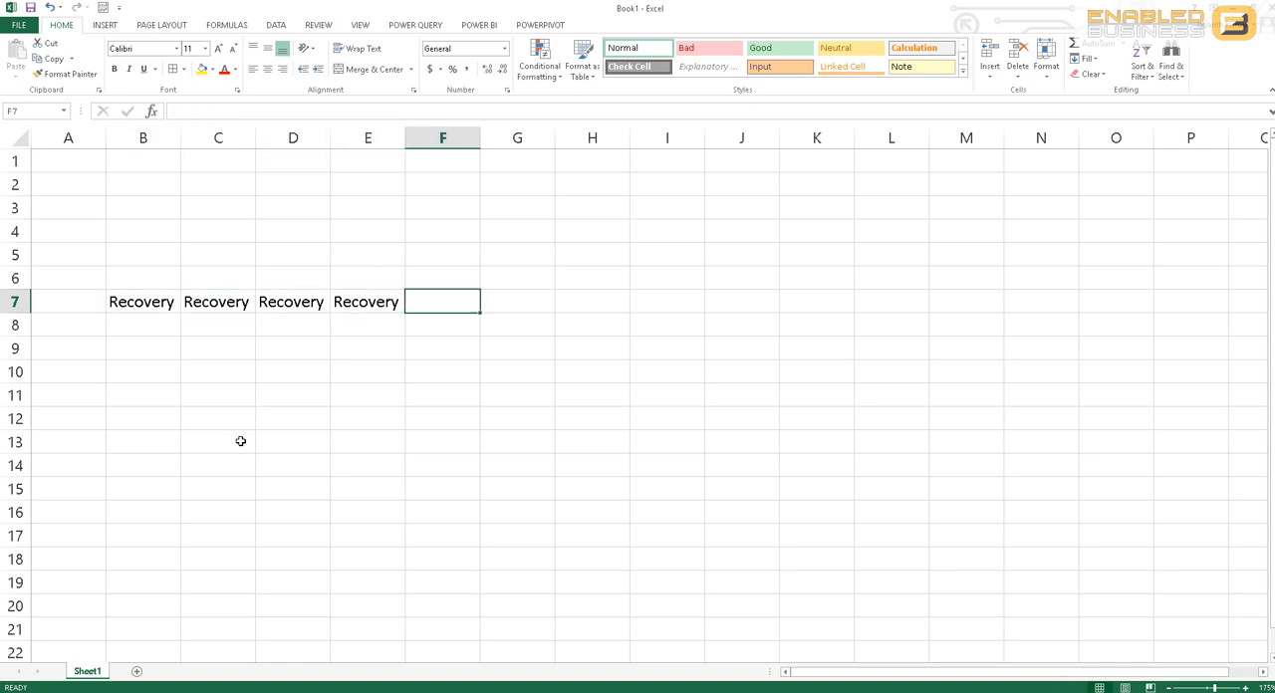
text(Cu)
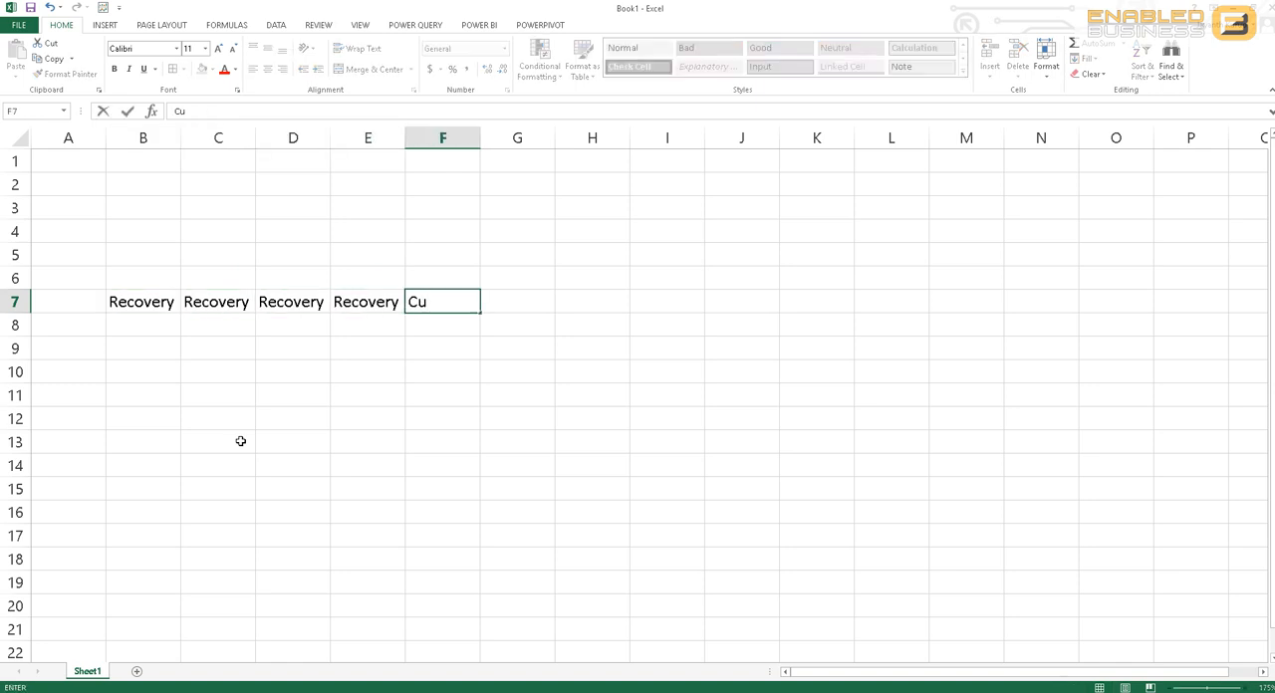
key(Escape)
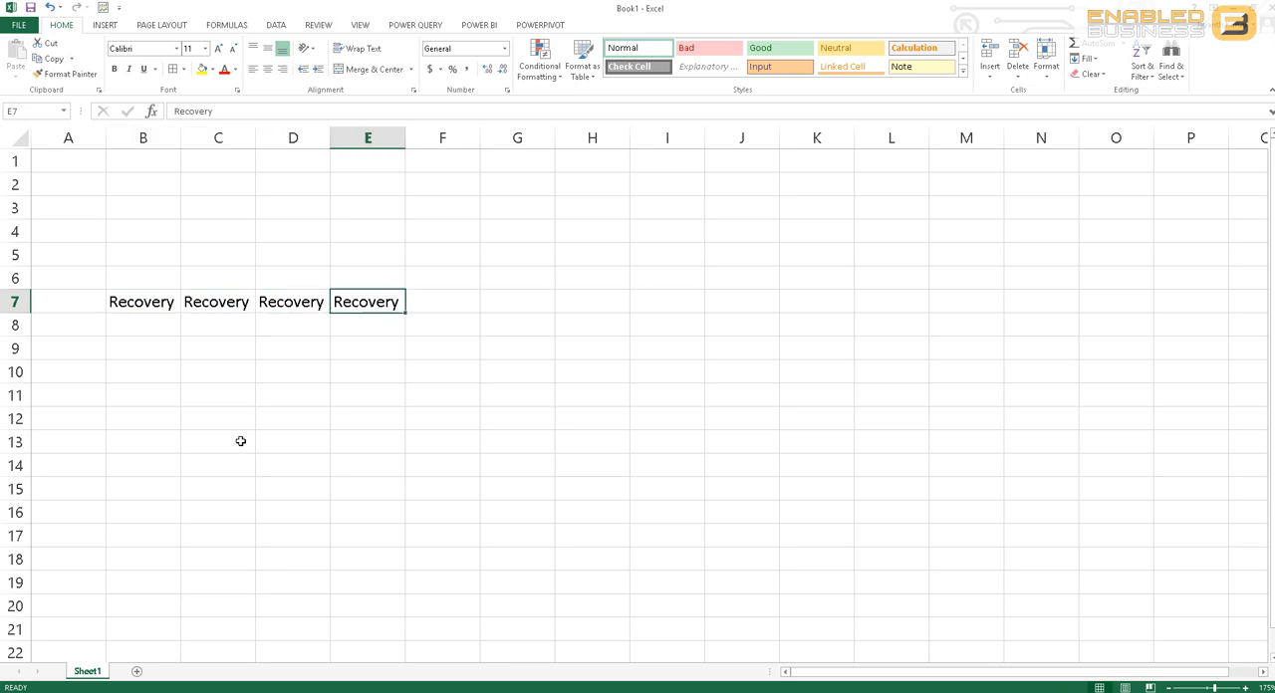
text(Empty)
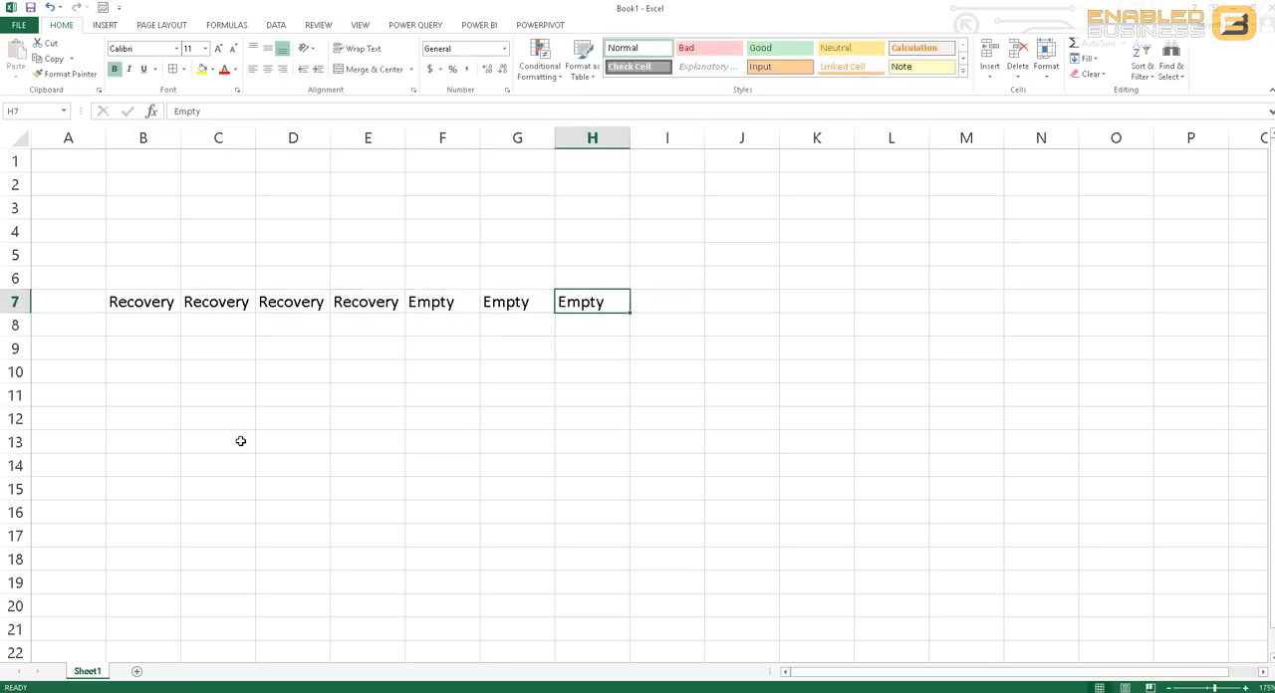
text(Current)
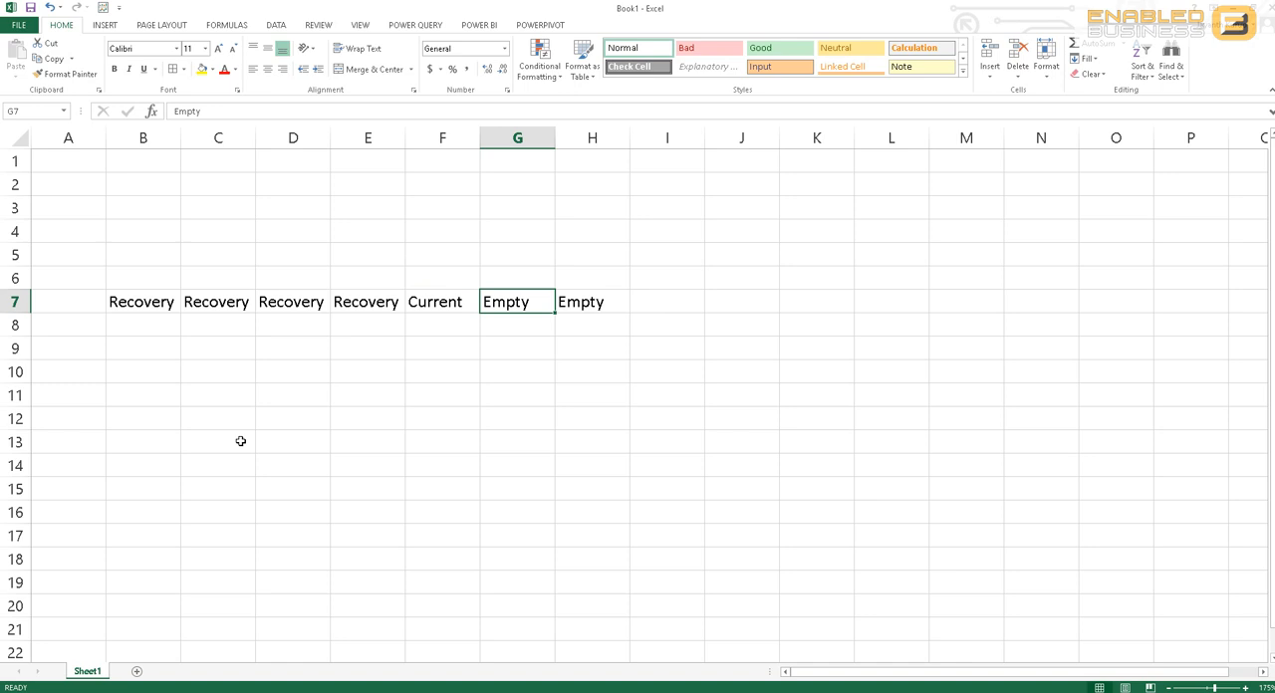
text(T Log backup)
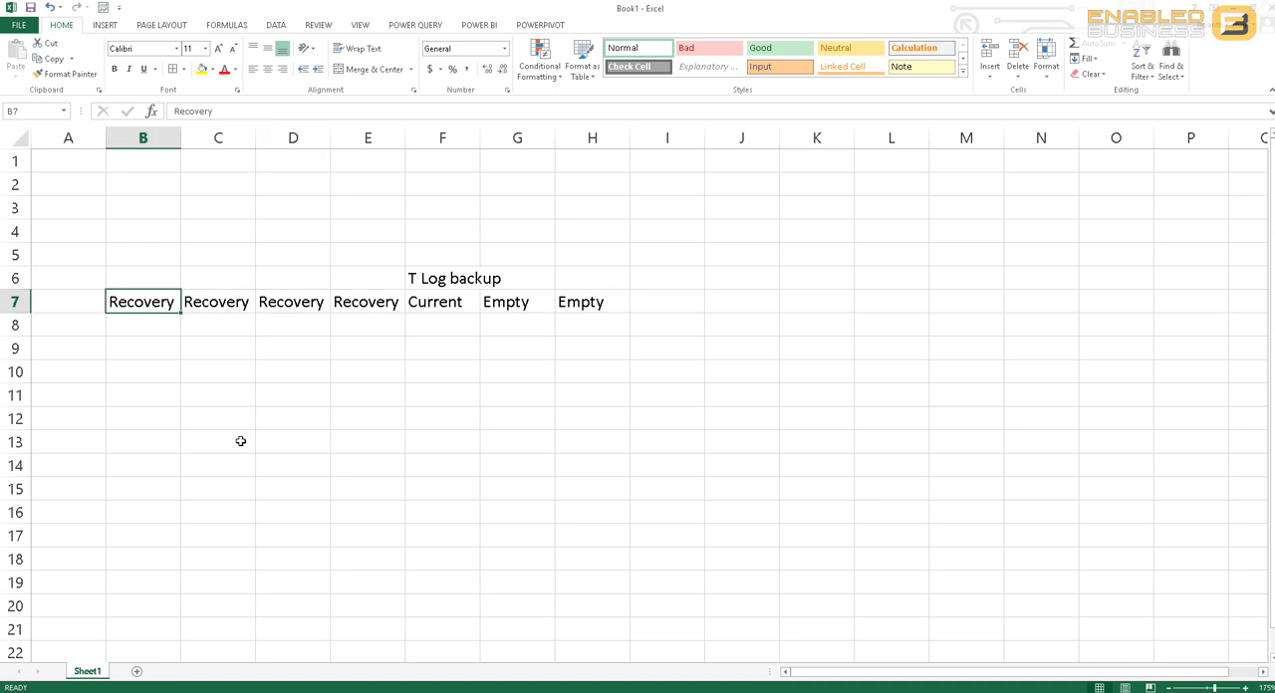
Relabel row 7: Resuable in C7:E7, Recovable in F7:G7, Current in B7 and H7.
drag(141, 302, 368, 302)
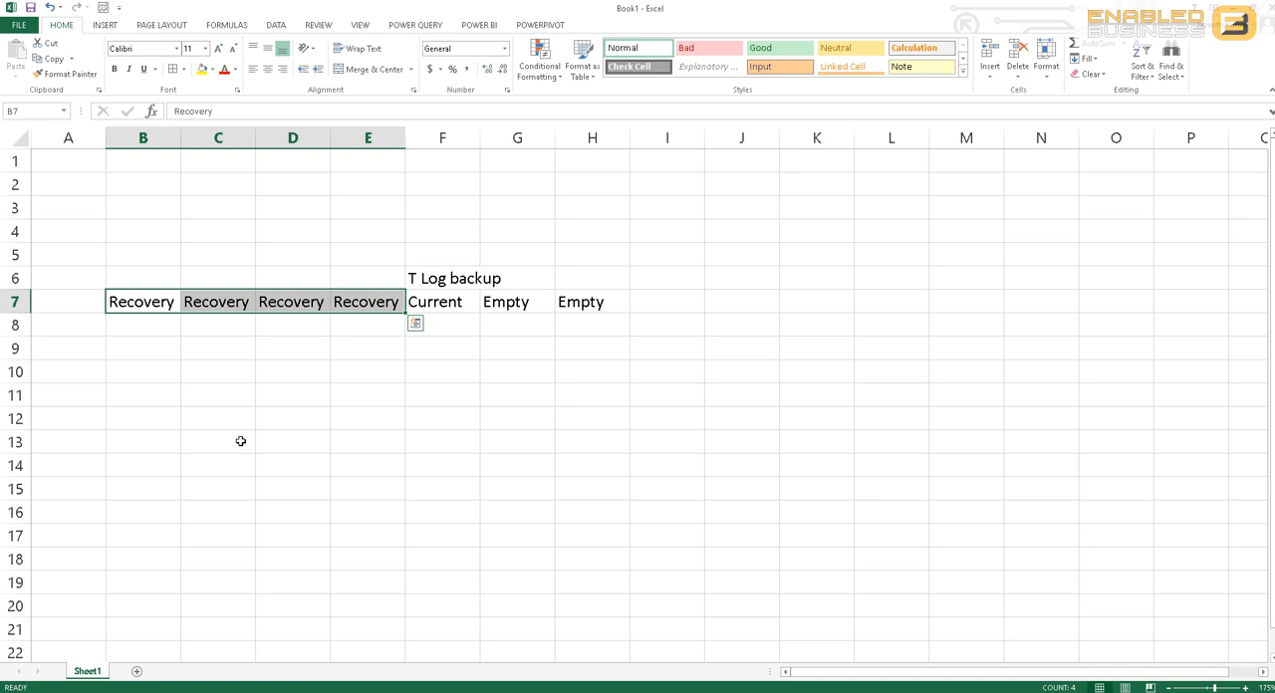
text(Resuable)
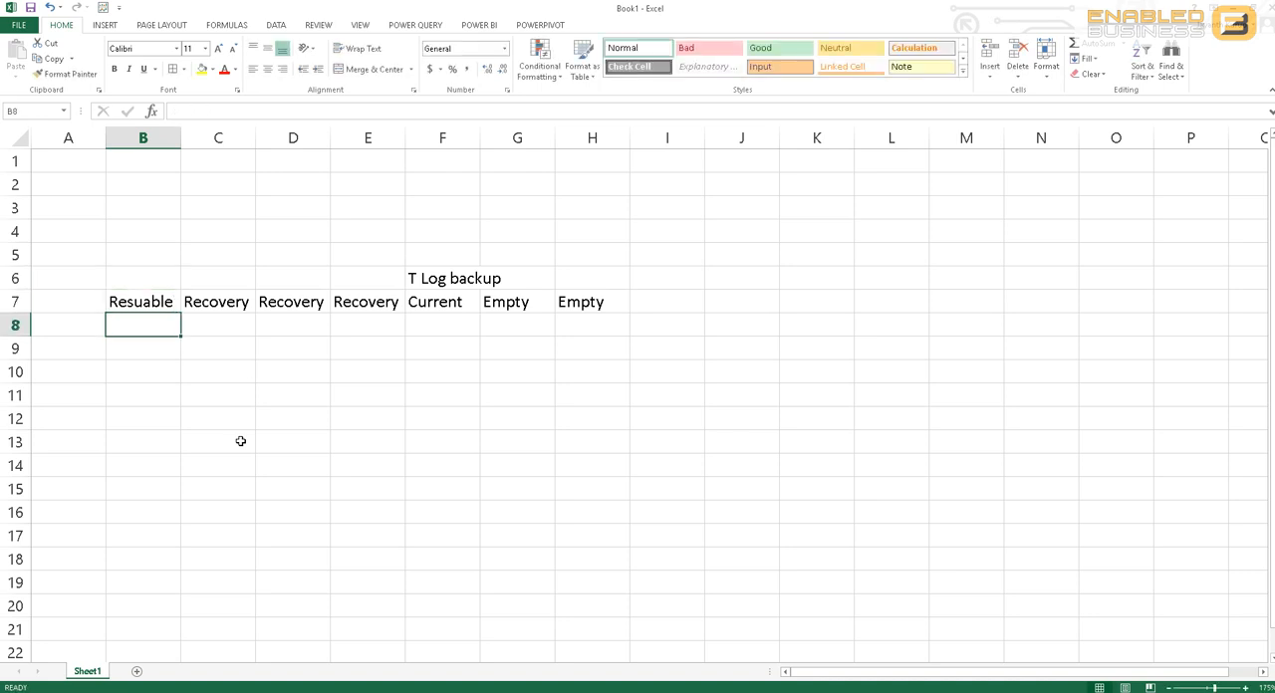
click(141, 301)
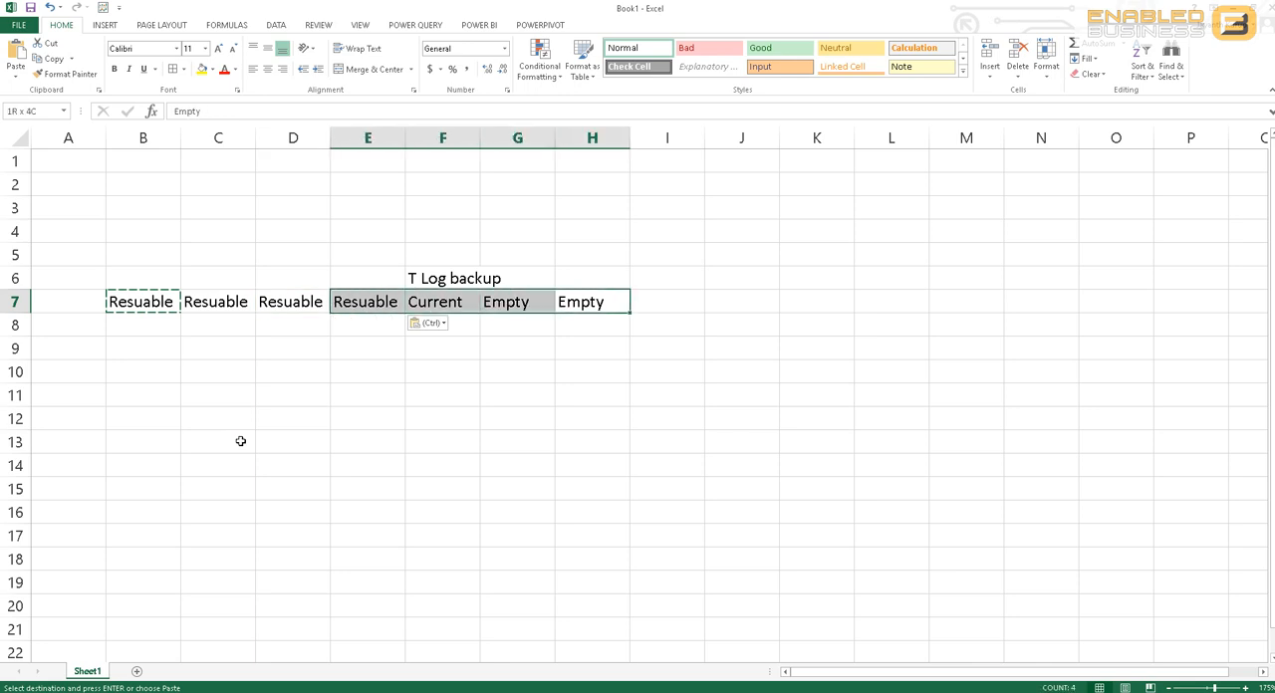
click(592, 302)
text(Current)
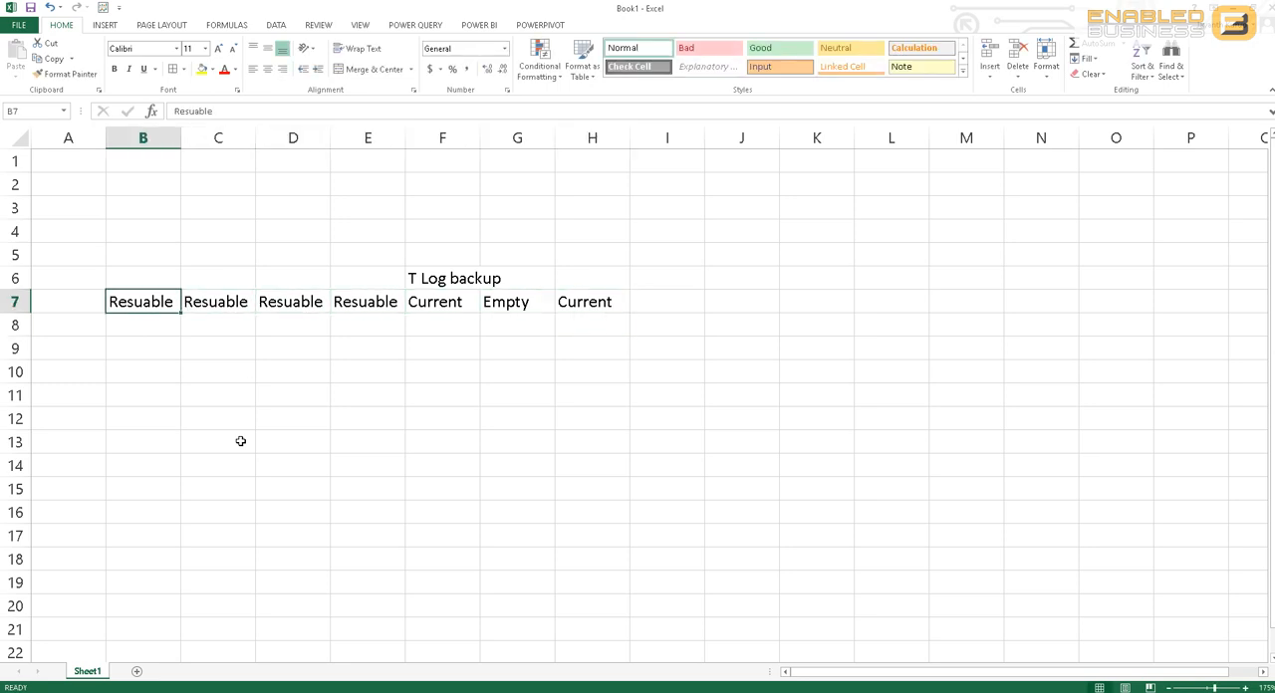
click(443, 302)
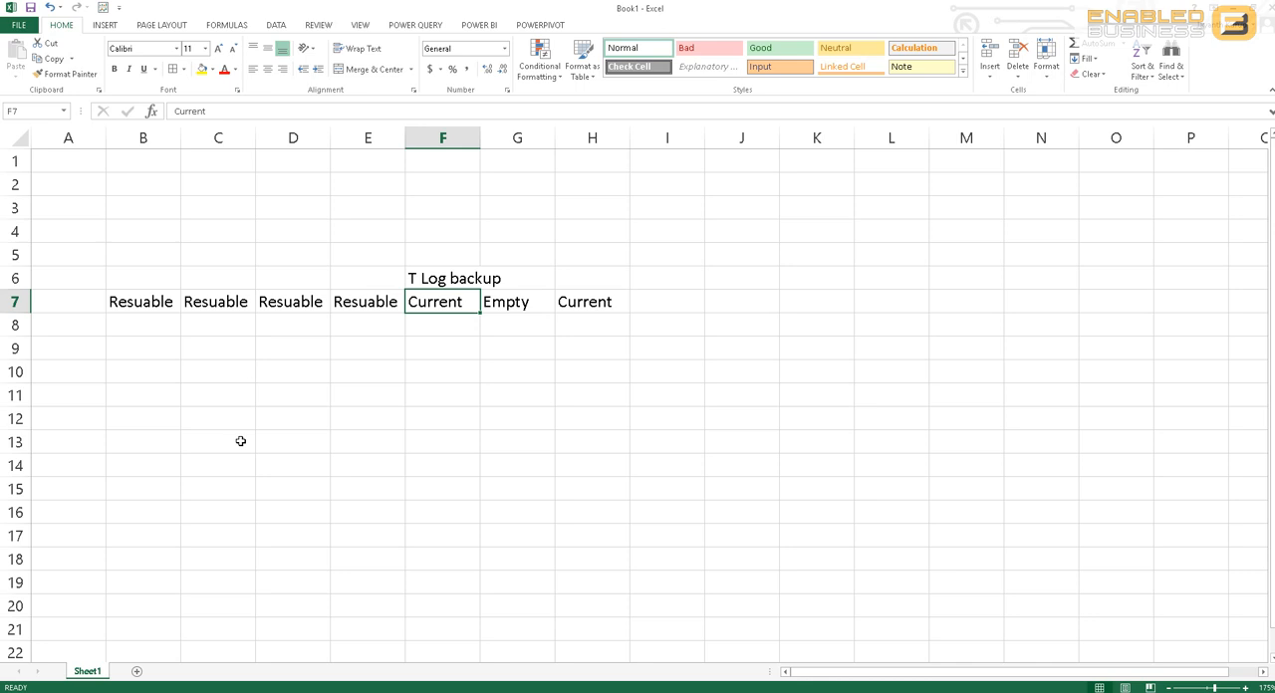
text(Recovery)
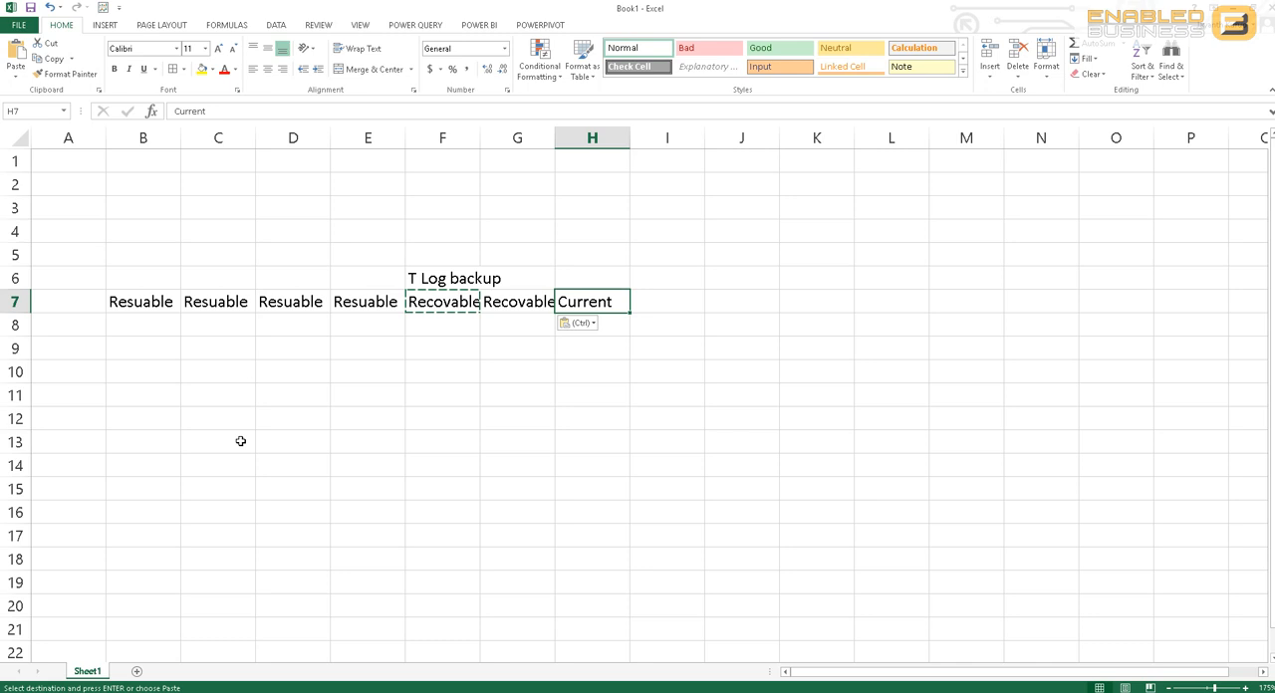
click(142, 301)
text(Current)
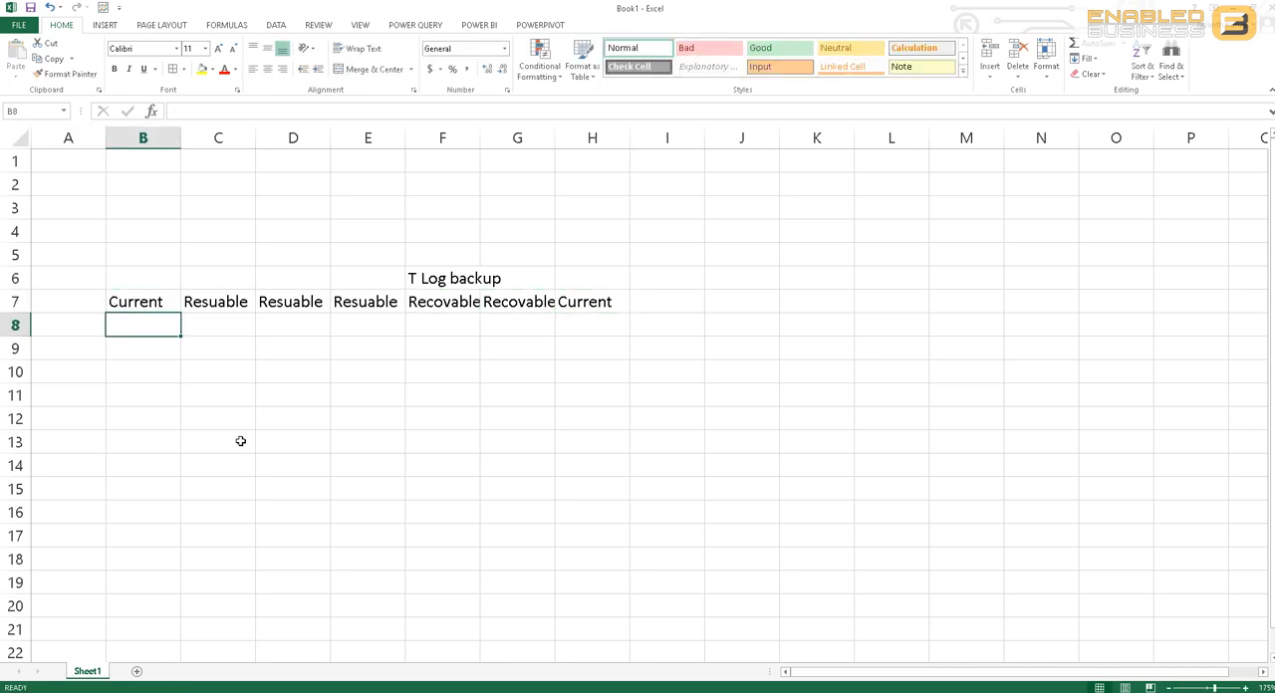
Enter the counts 2 in B9 and 7 in B10 below the row.
click(442, 278)
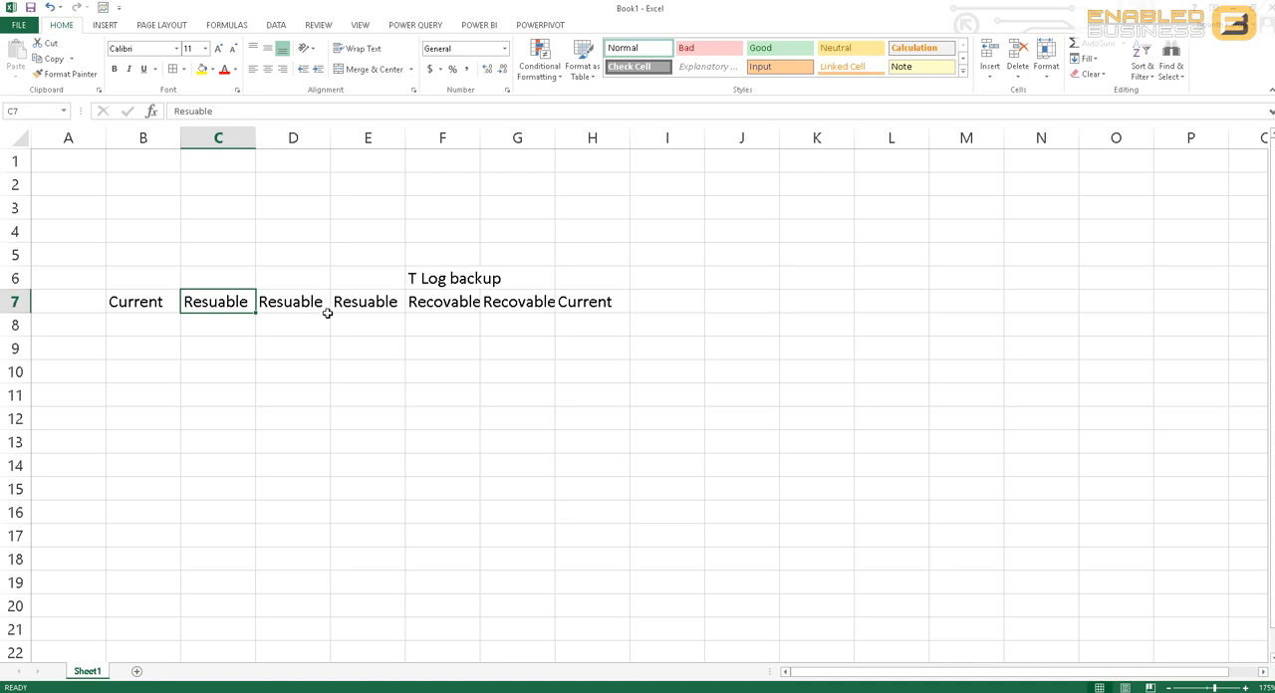
mouse_move(197, 313)
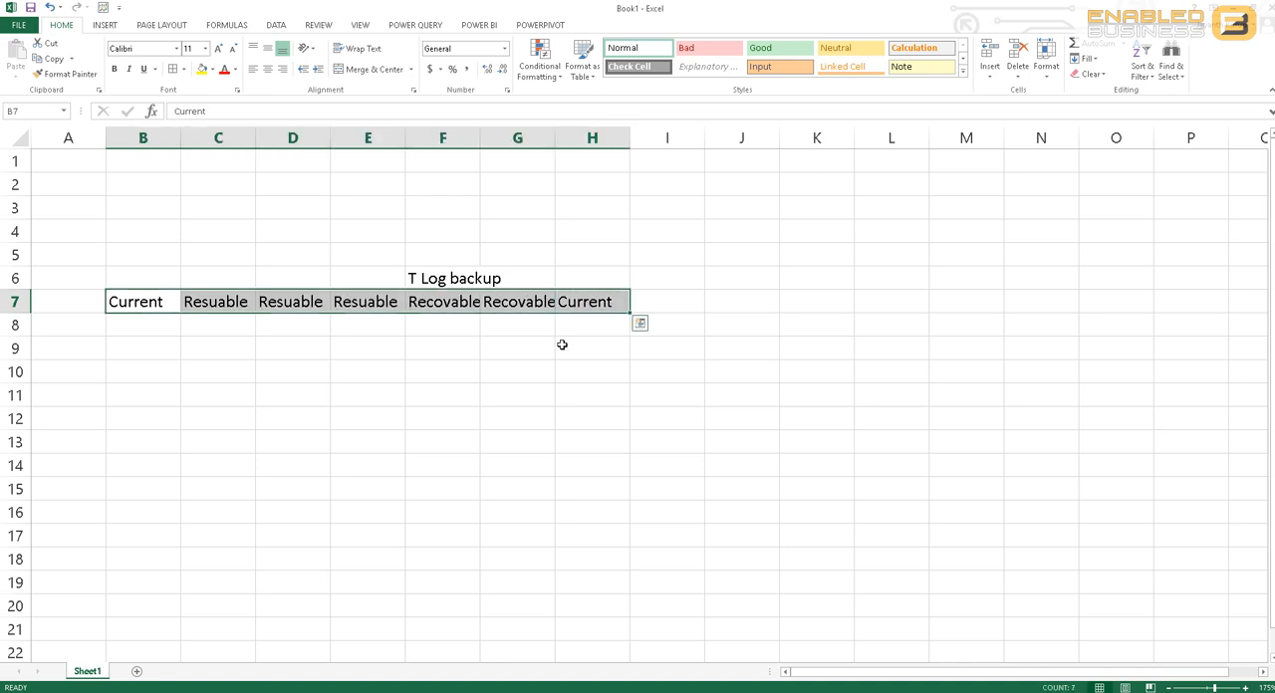
mouse_move(561, 353)
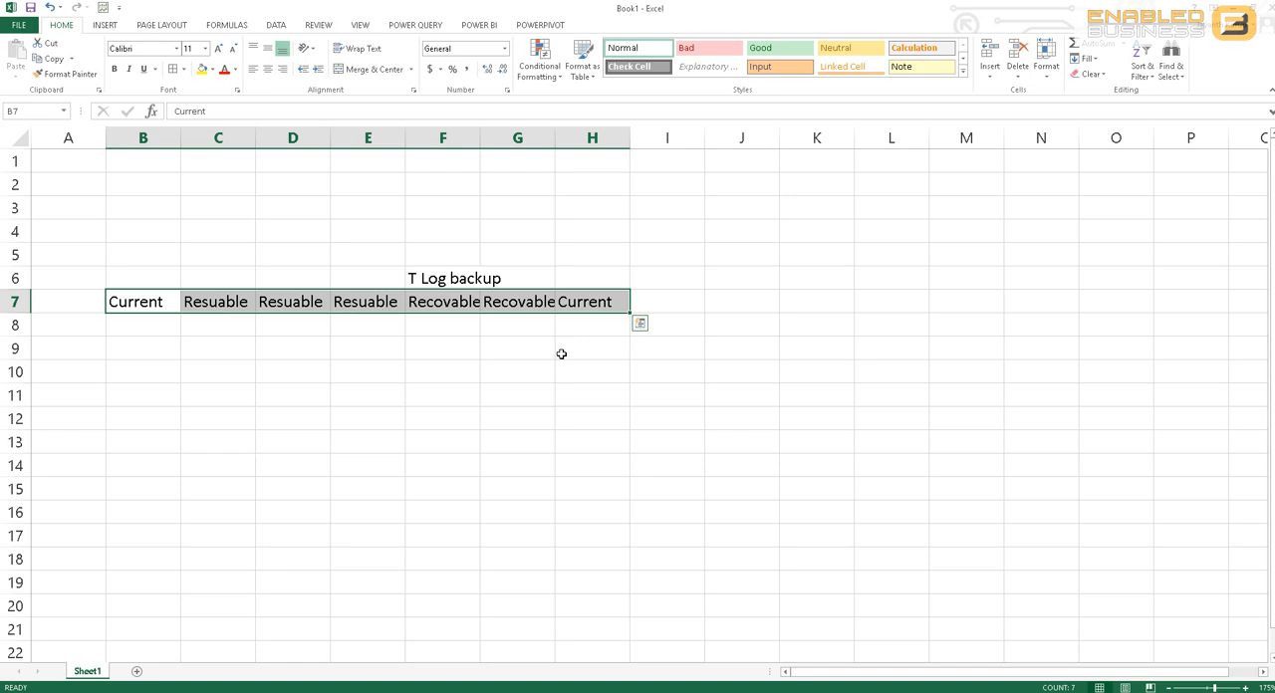
click(517, 300)
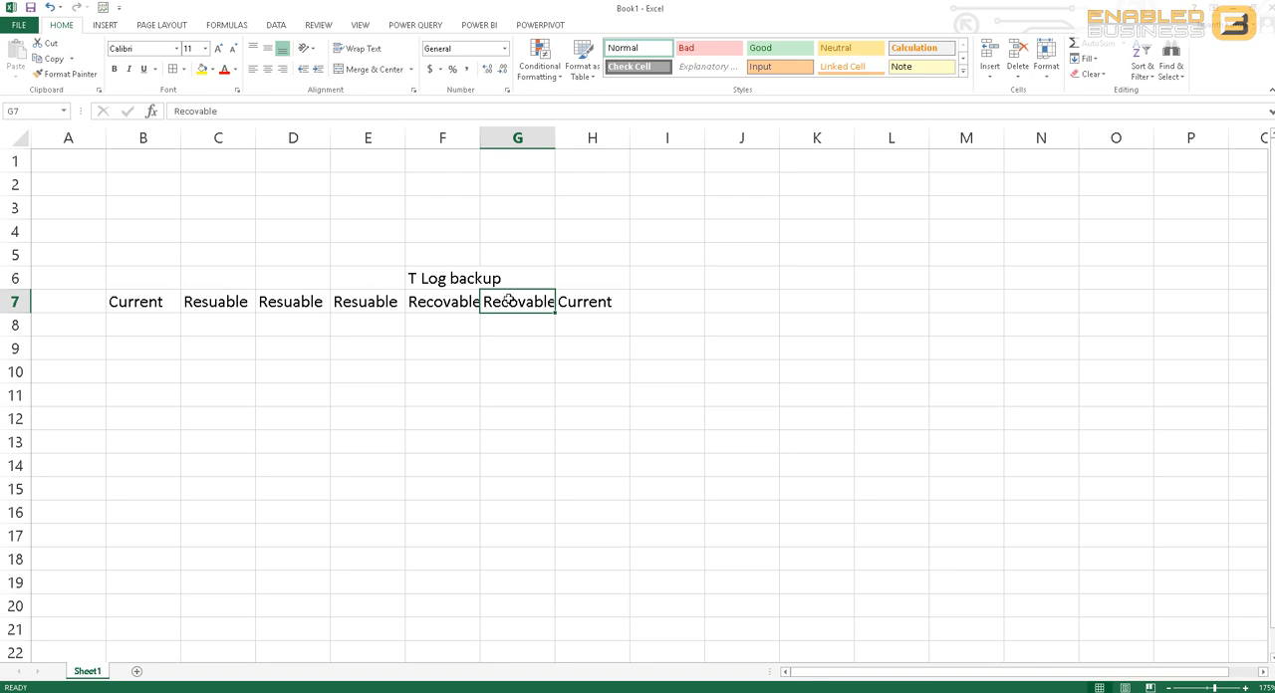
click(217, 301)
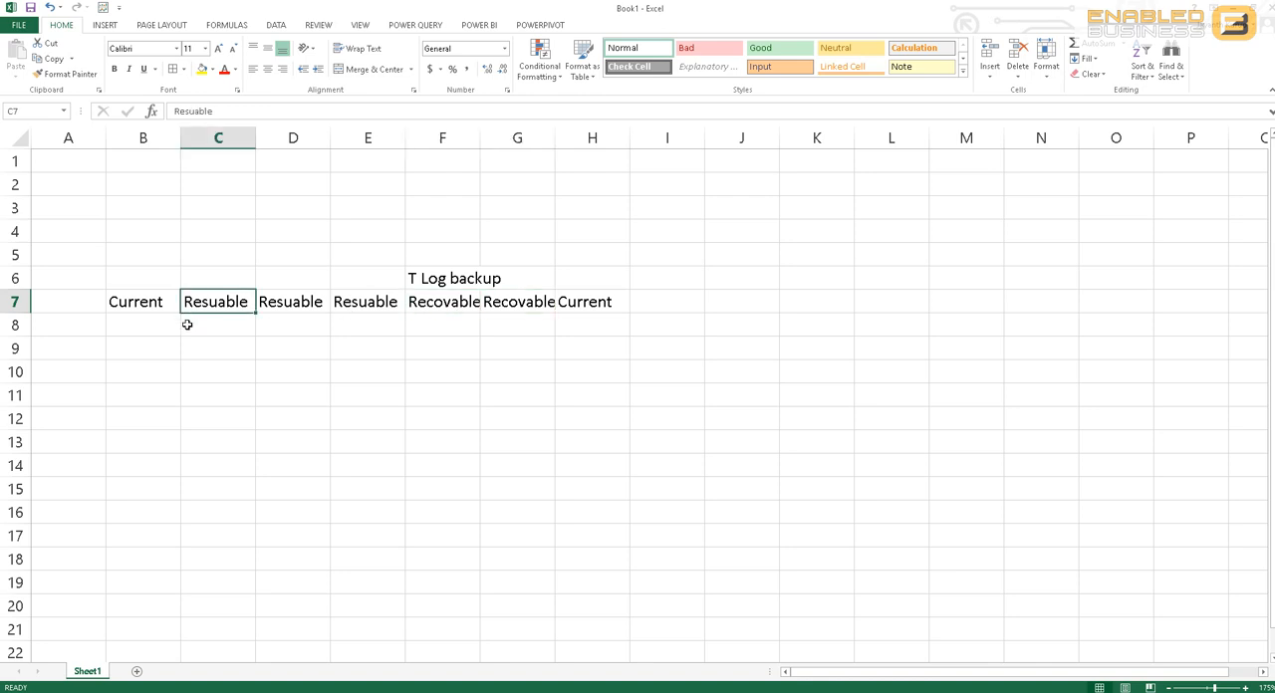
click(443, 325)
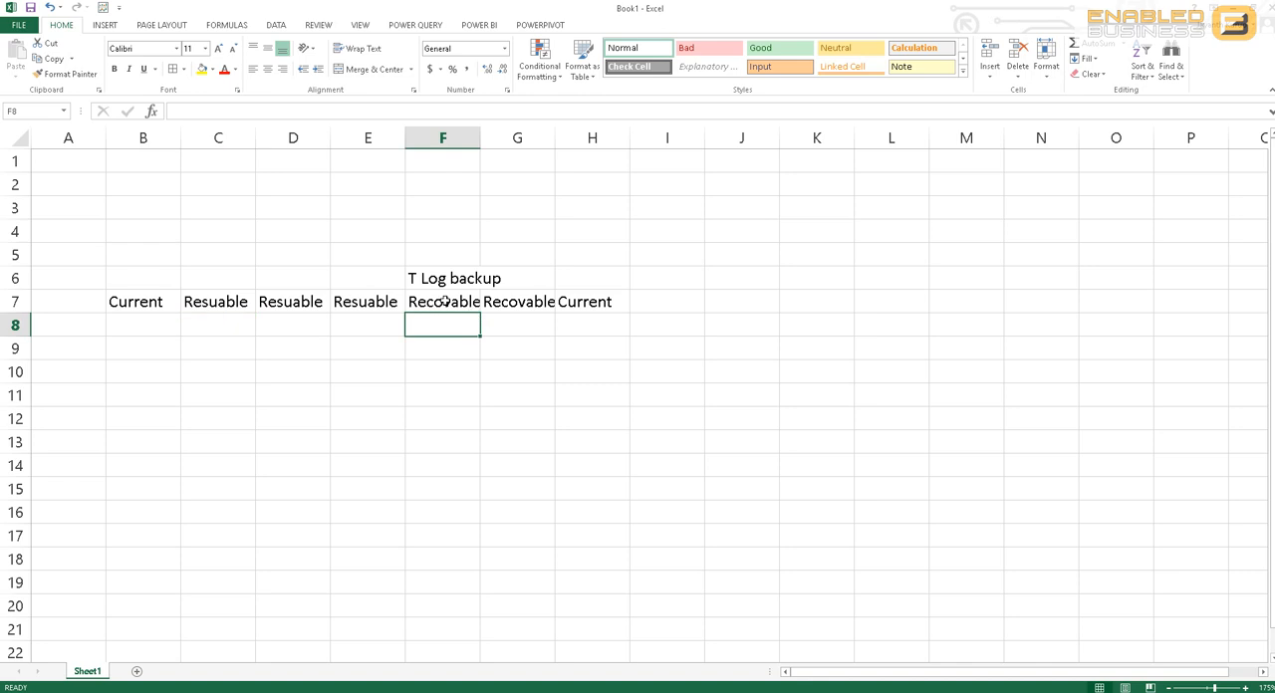
click(143, 348)
text(2)
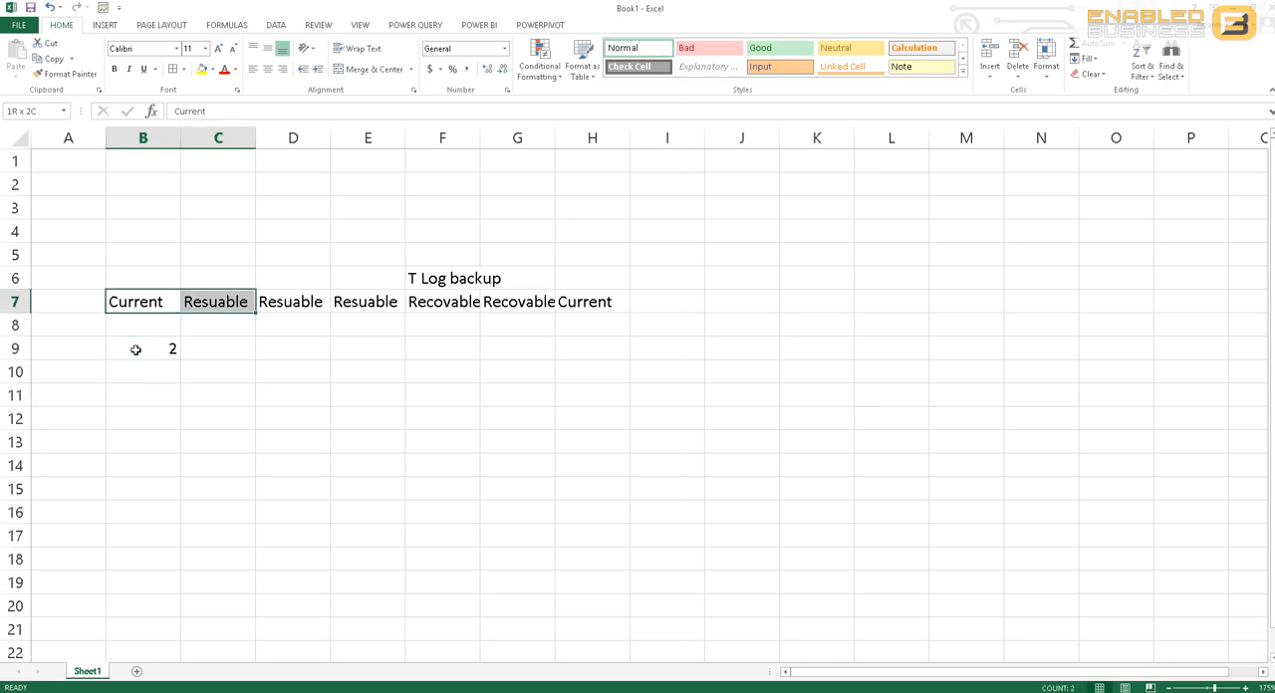
click(143, 349)
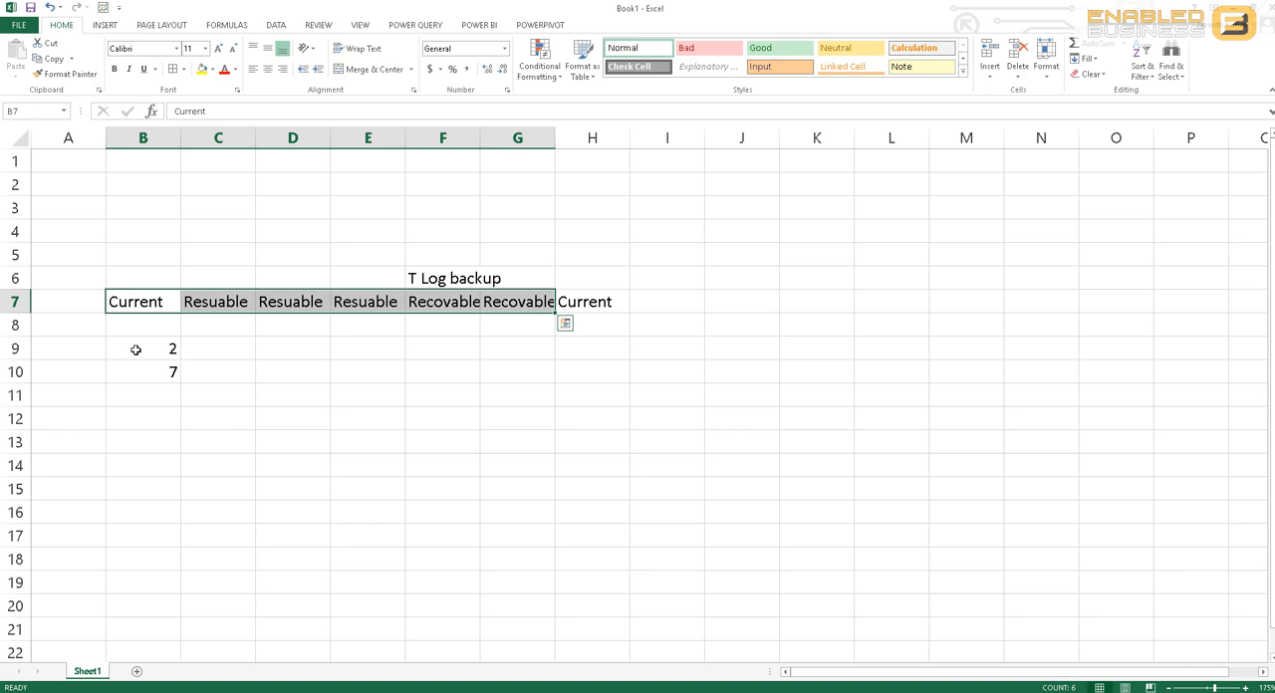
Fill B7 through J7 with 'Recovable' and type 'Current' in K7.
click(442, 300)
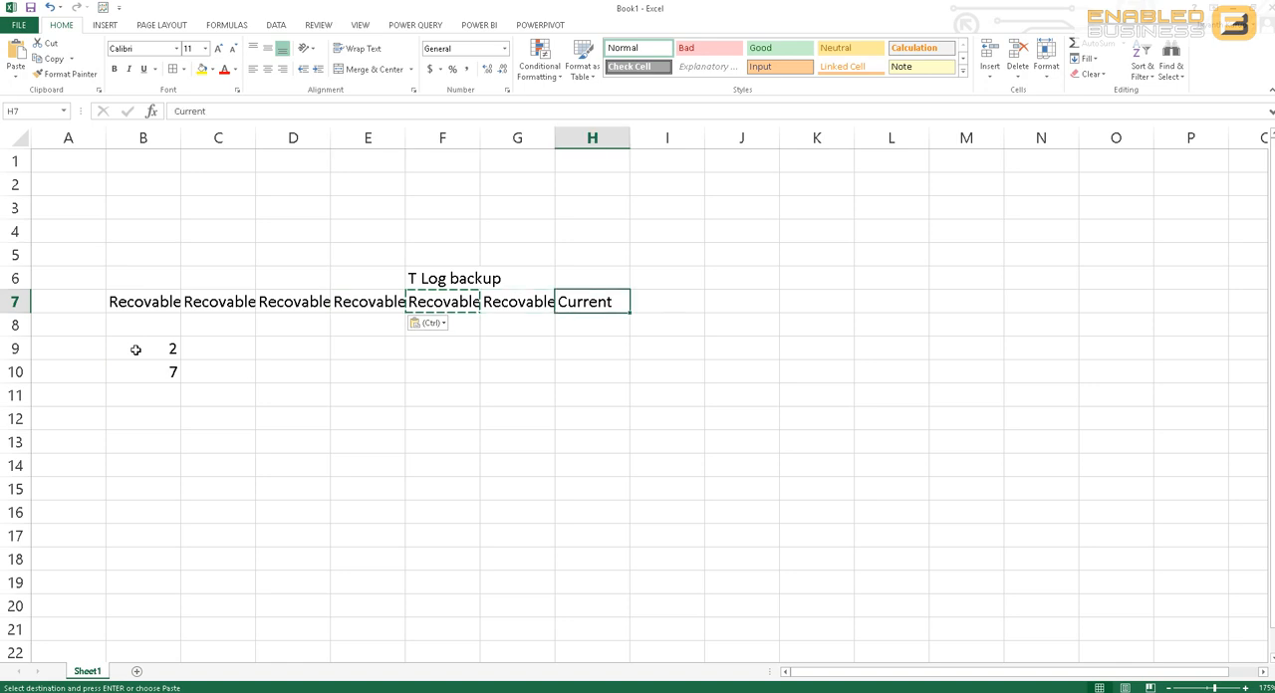
key(Escape)
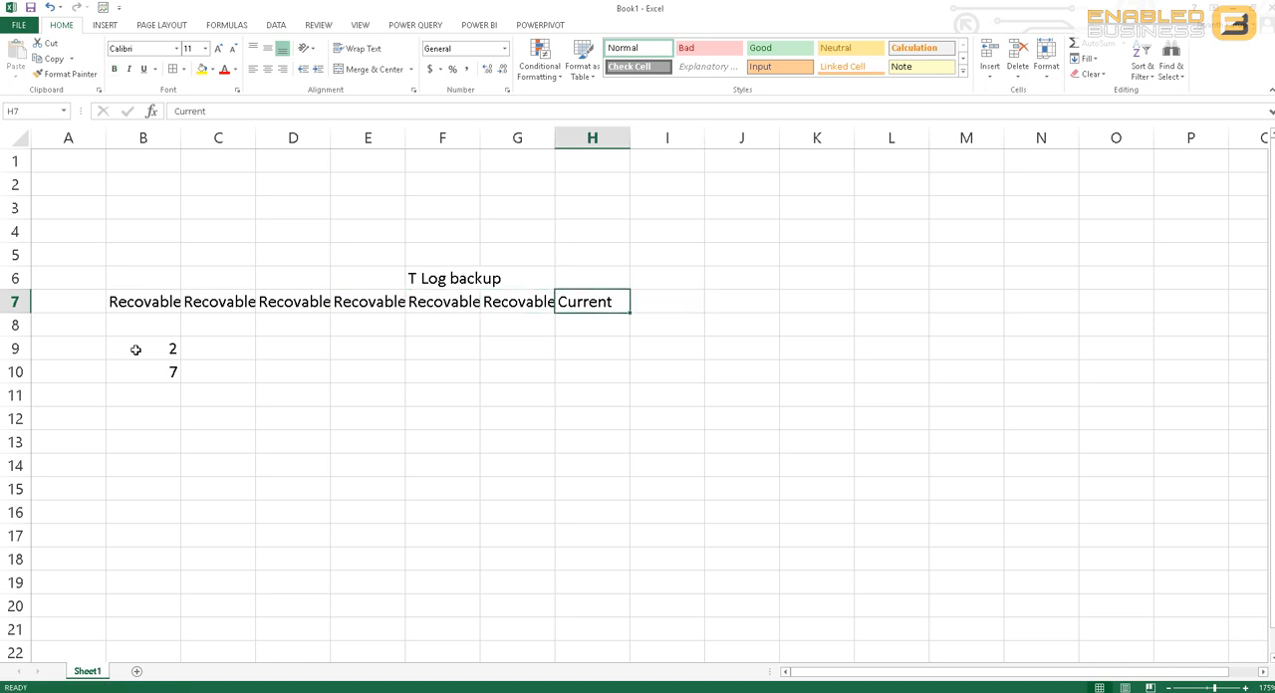
key(ctrl+c)
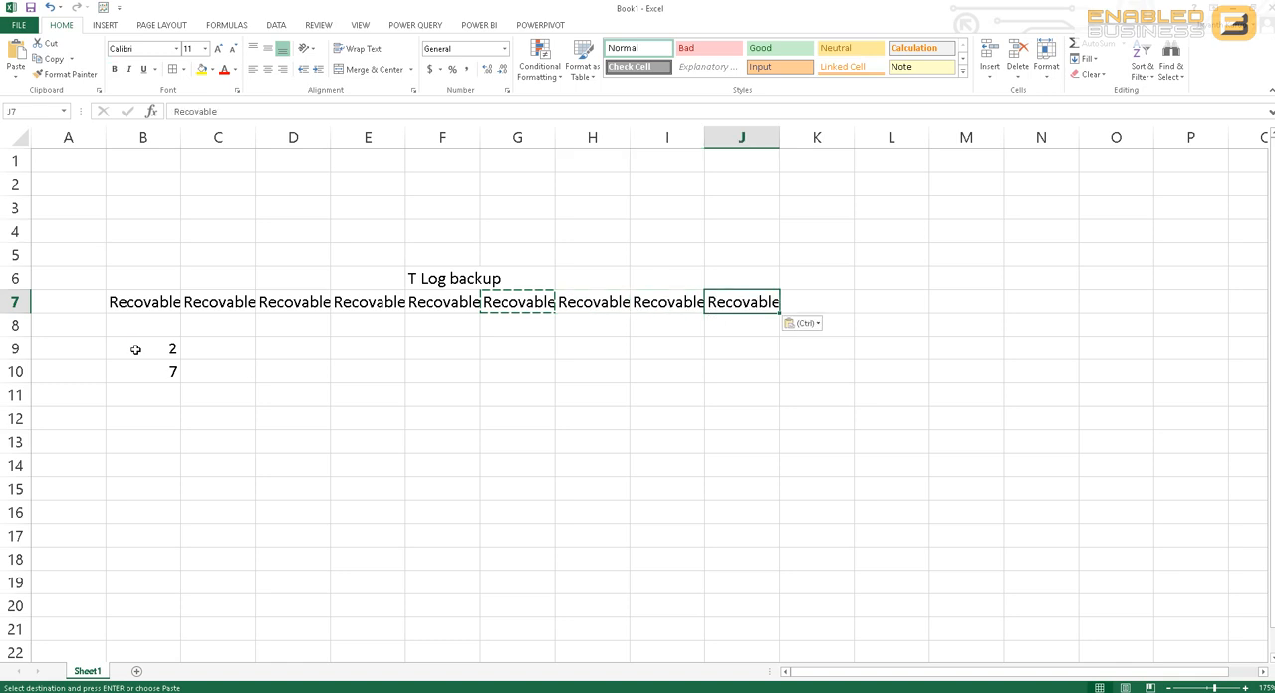
text(Cure)
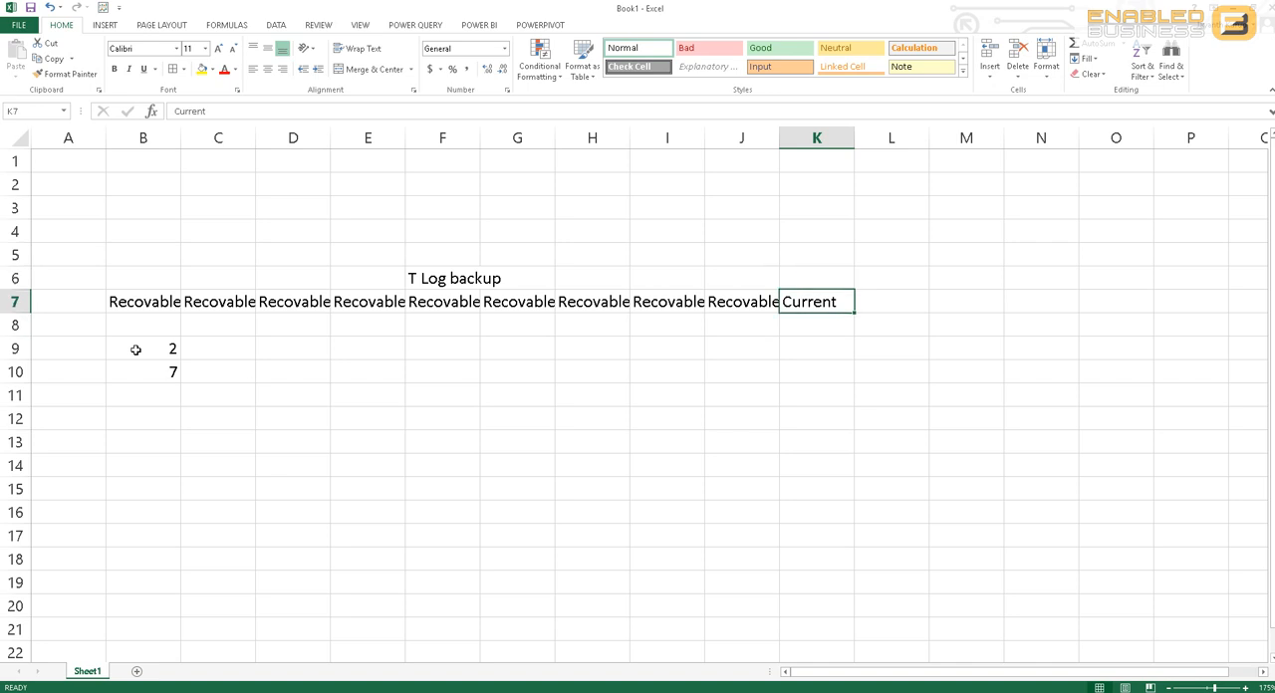
drag(142, 300, 816, 301)
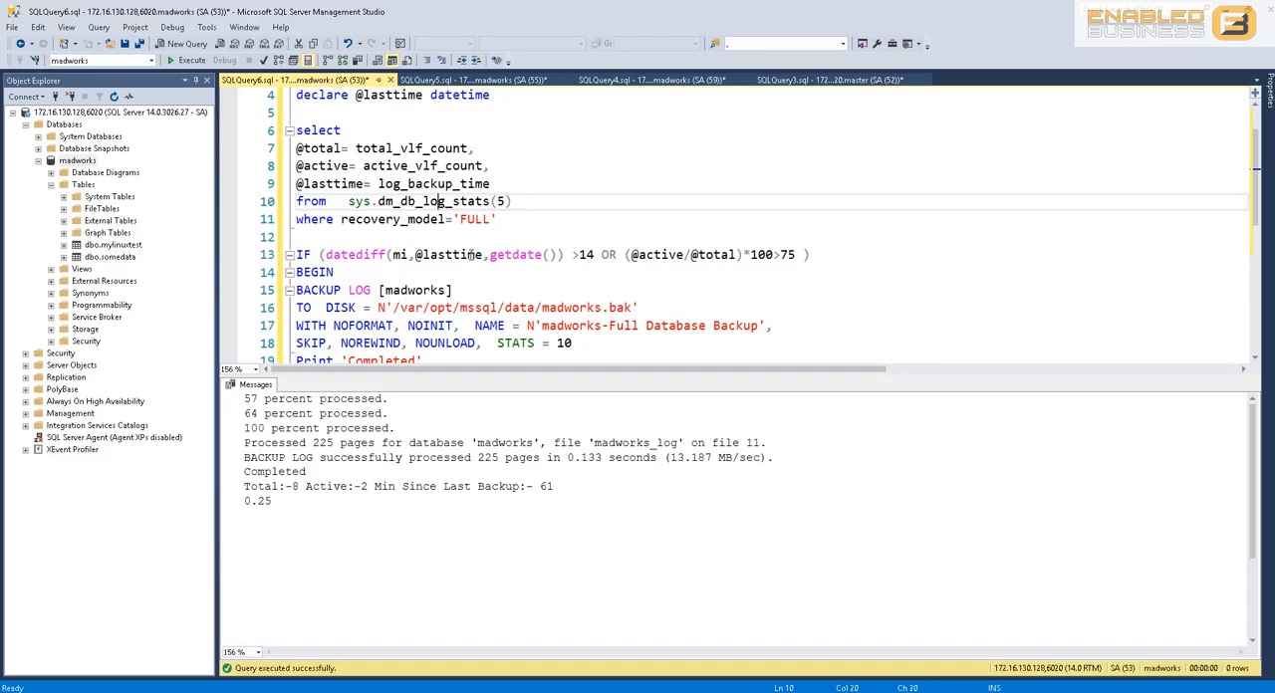
Open a new query window and begin a SELECT from sys.dm_db_log_stats(5).
scroll(down, 3)
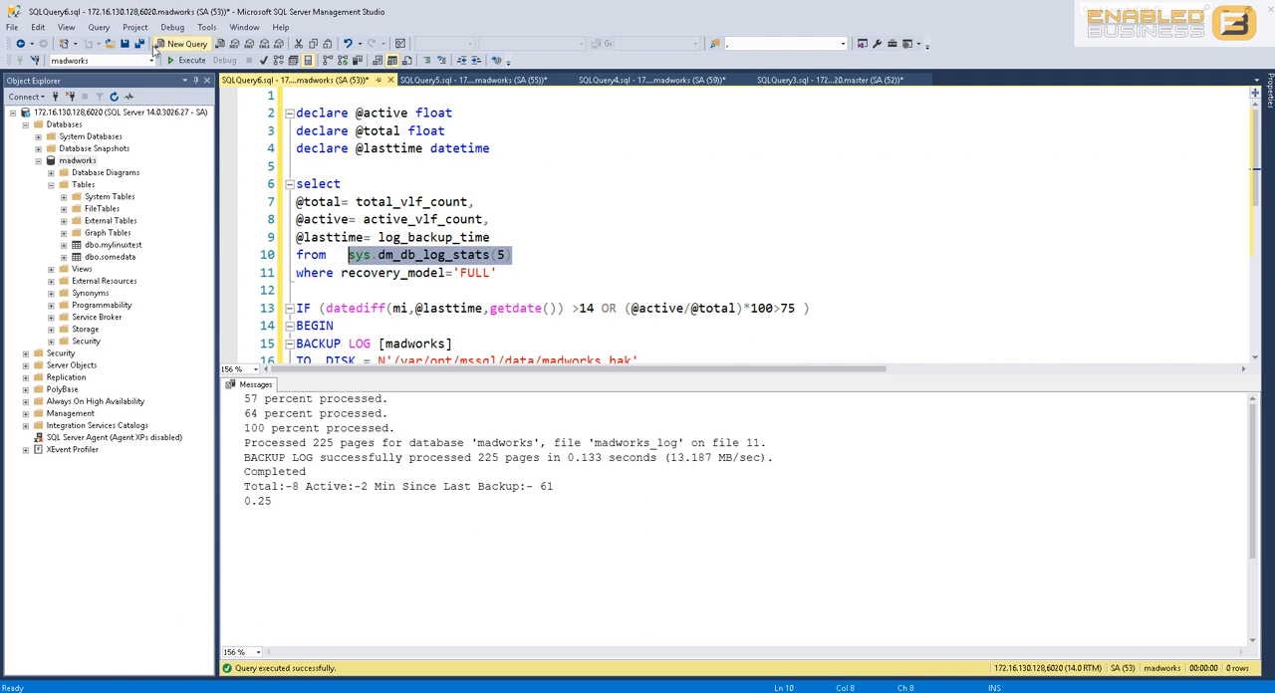
click(182, 43)
text(select *sys.dm_db_log_stats(5))
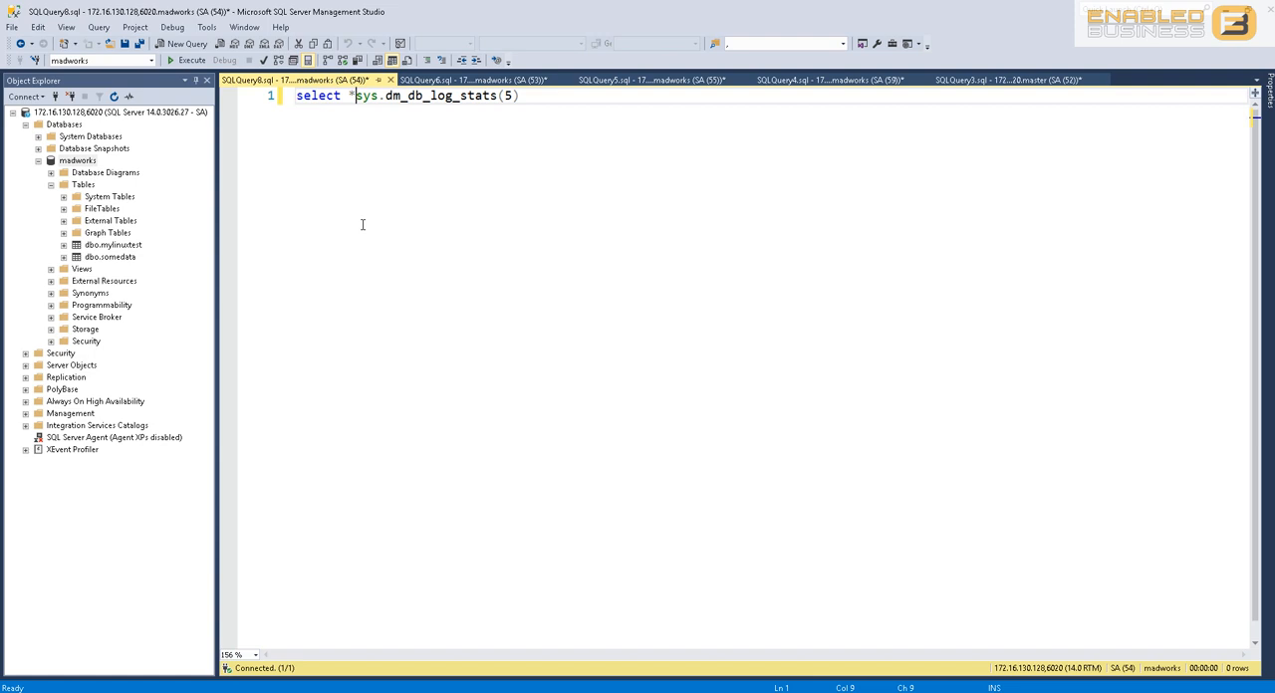
Run the log stats query and check FULL recovery, VLF 59, 8 total and 1 active VLF.
click(187, 60)
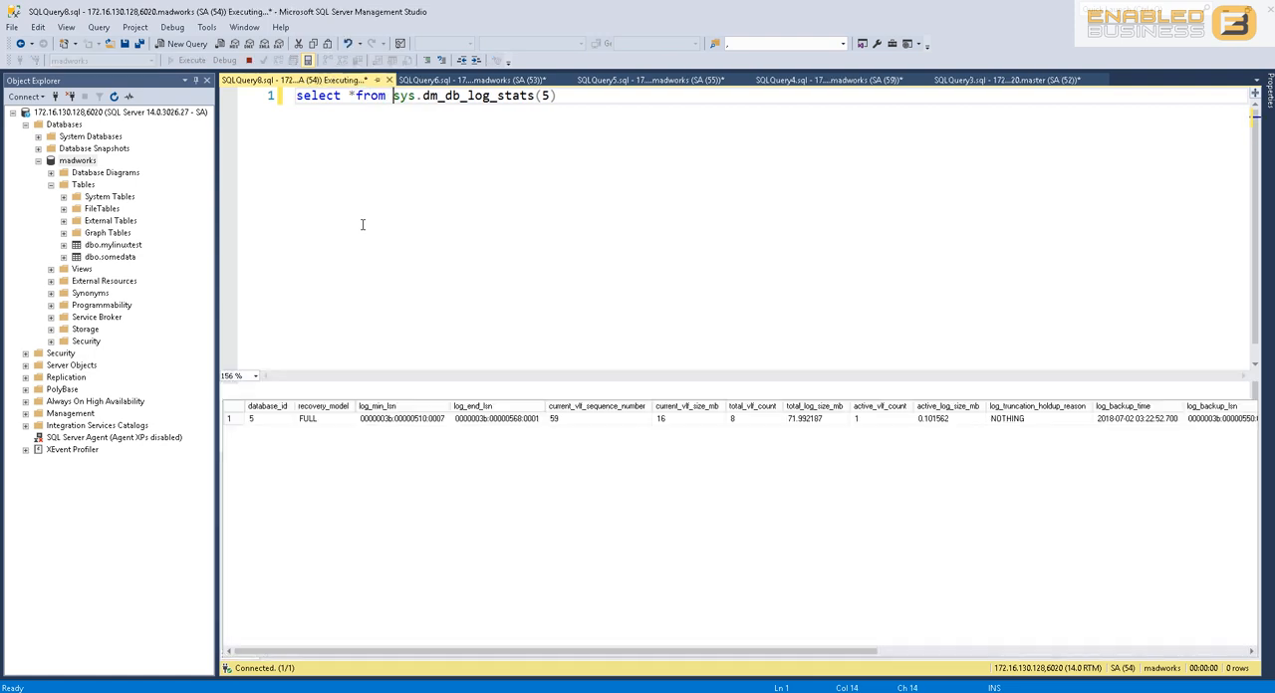
click(323, 419)
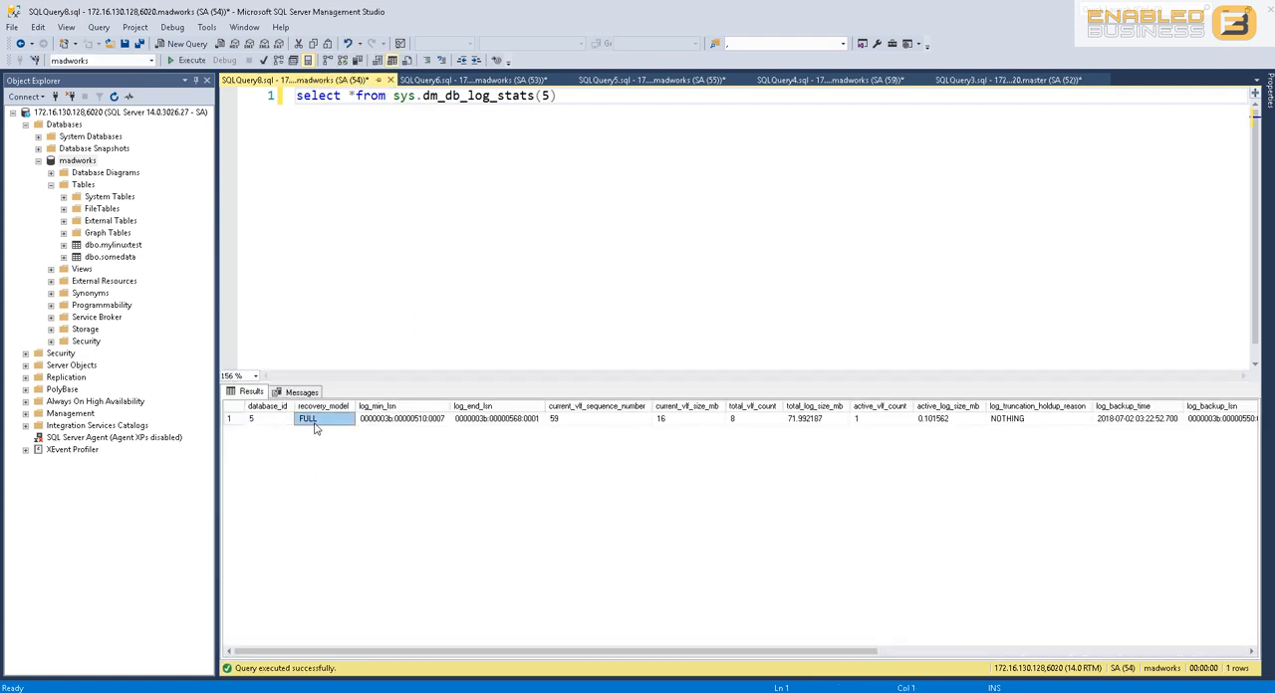
click(597, 418)
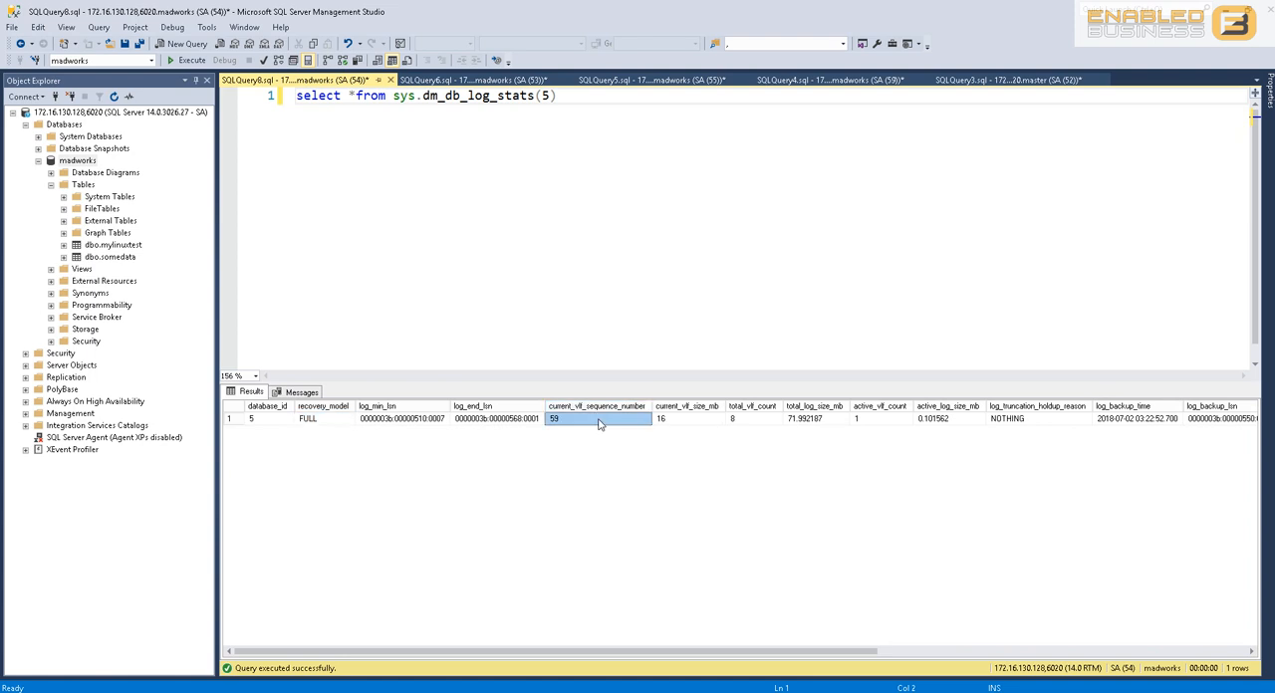
click(752, 418)
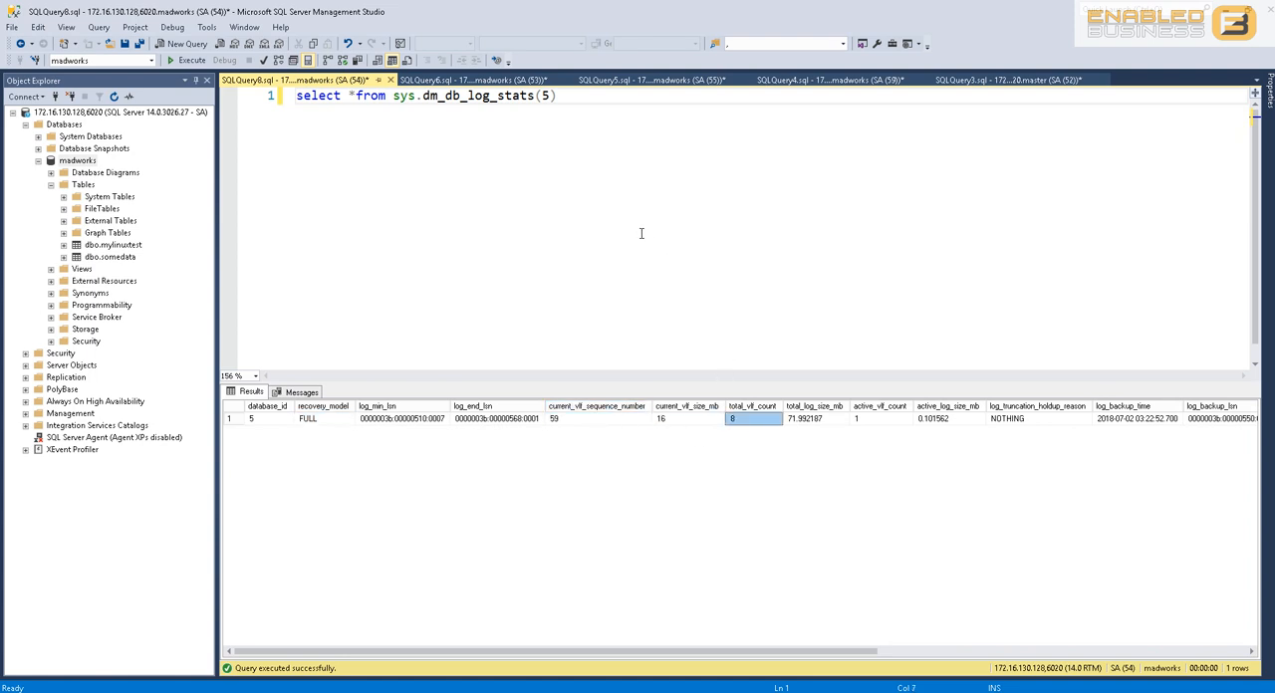
click(878, 418)
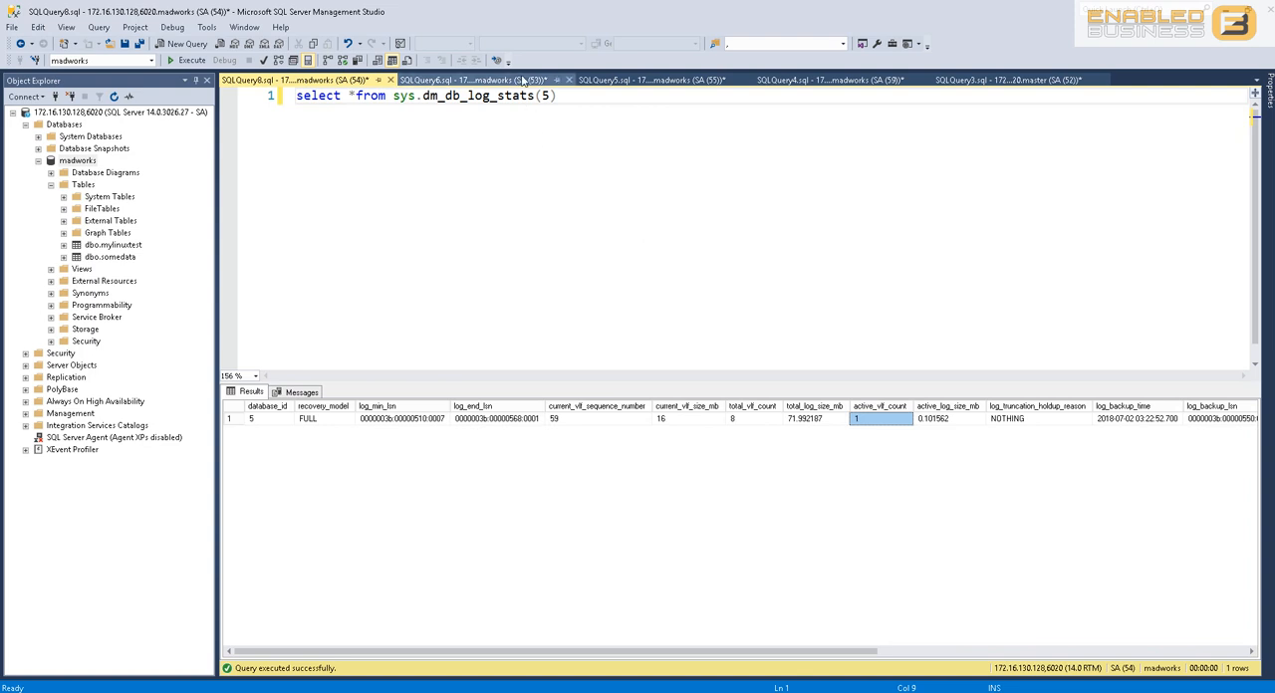
click(463, 80)
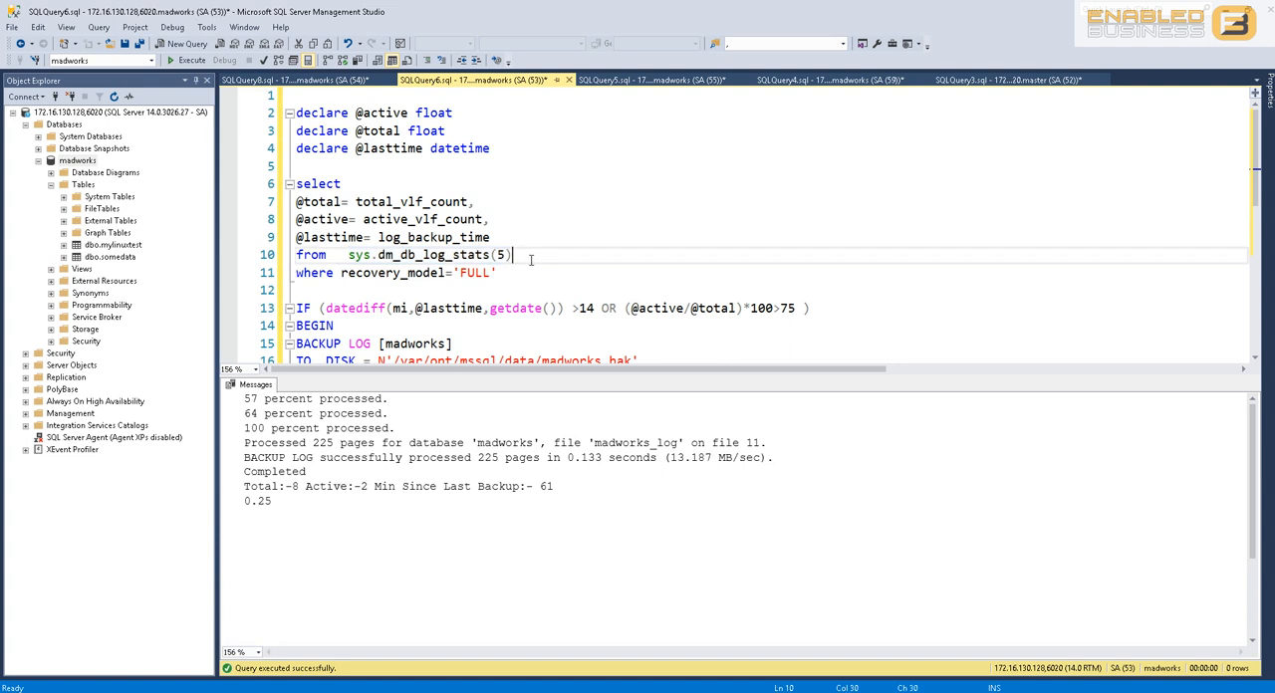
scroll(down, 3)
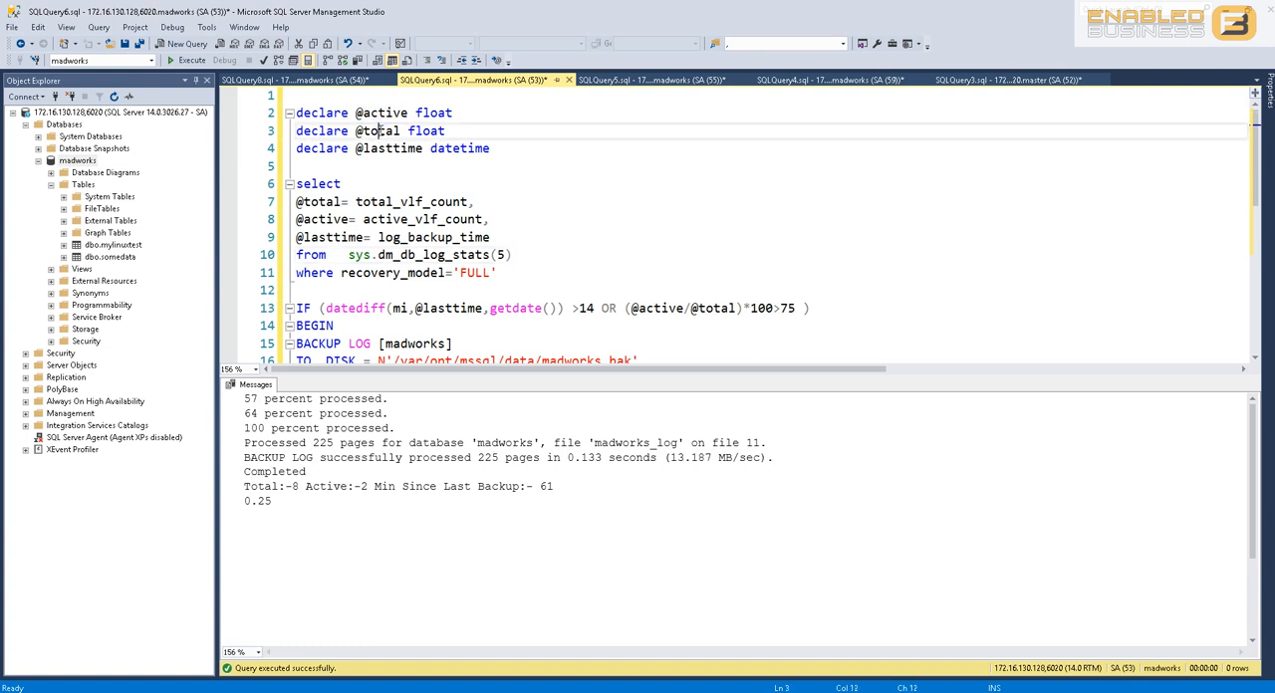
double_click(389, 149)
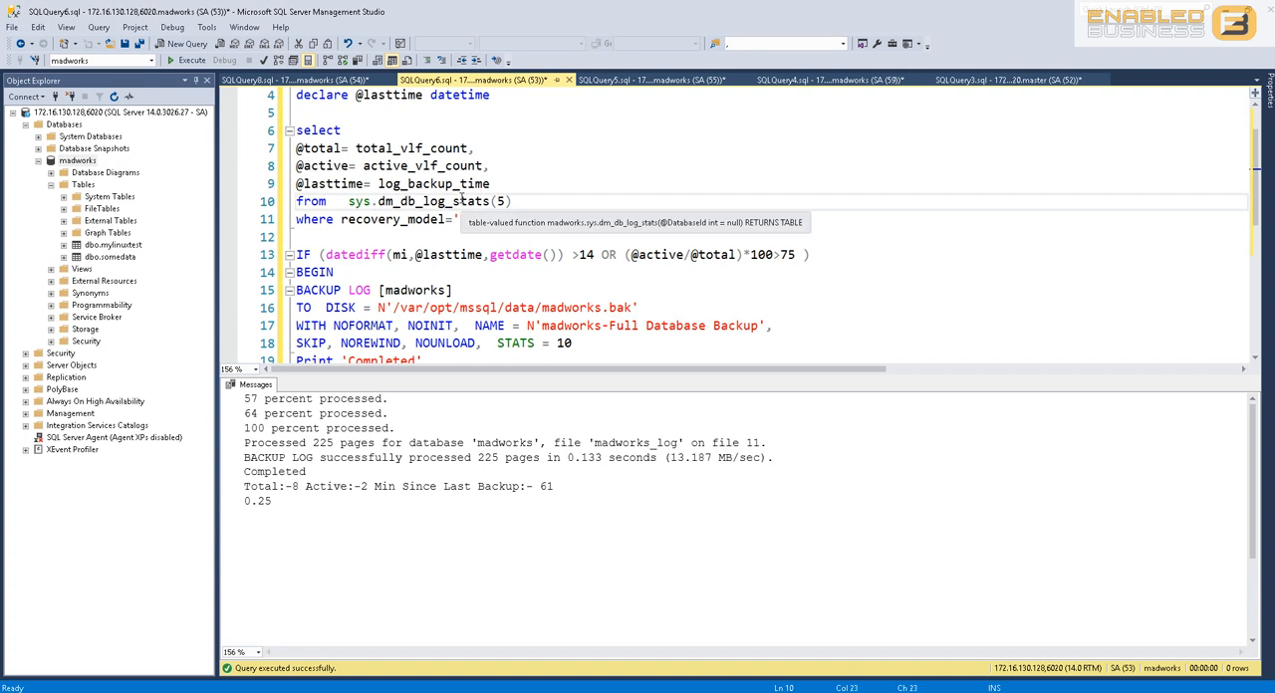
text('FULL')
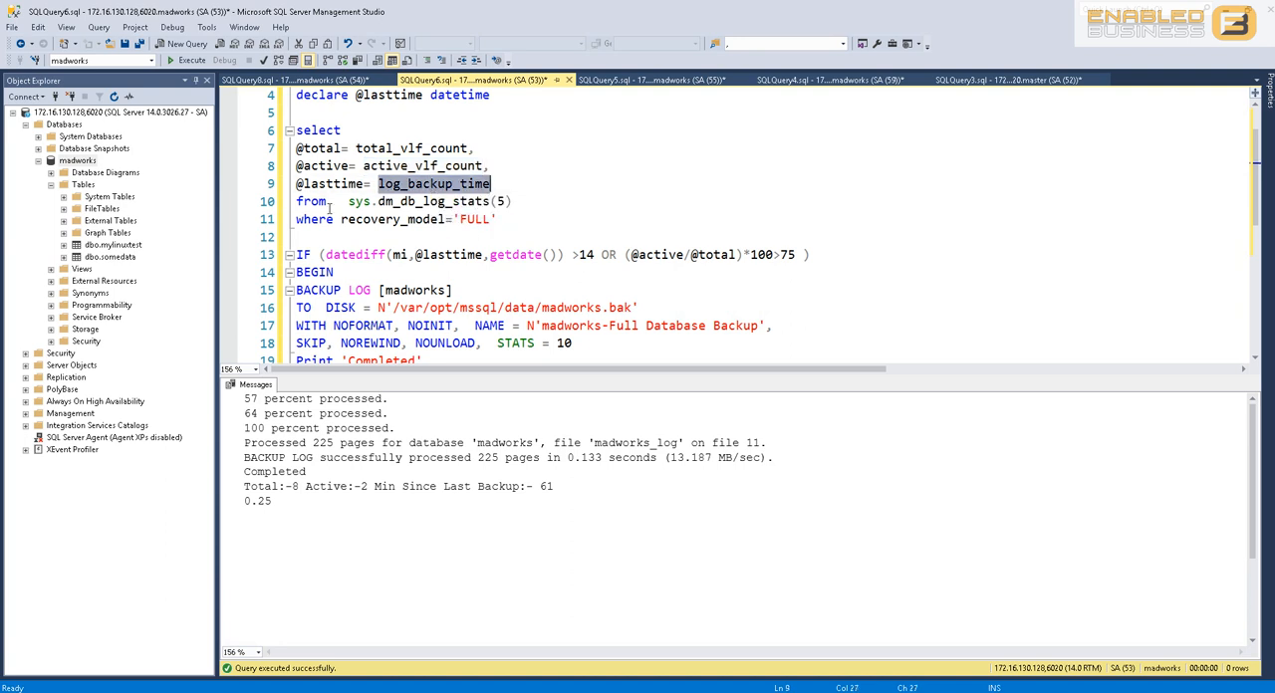
scroll(down, 3)
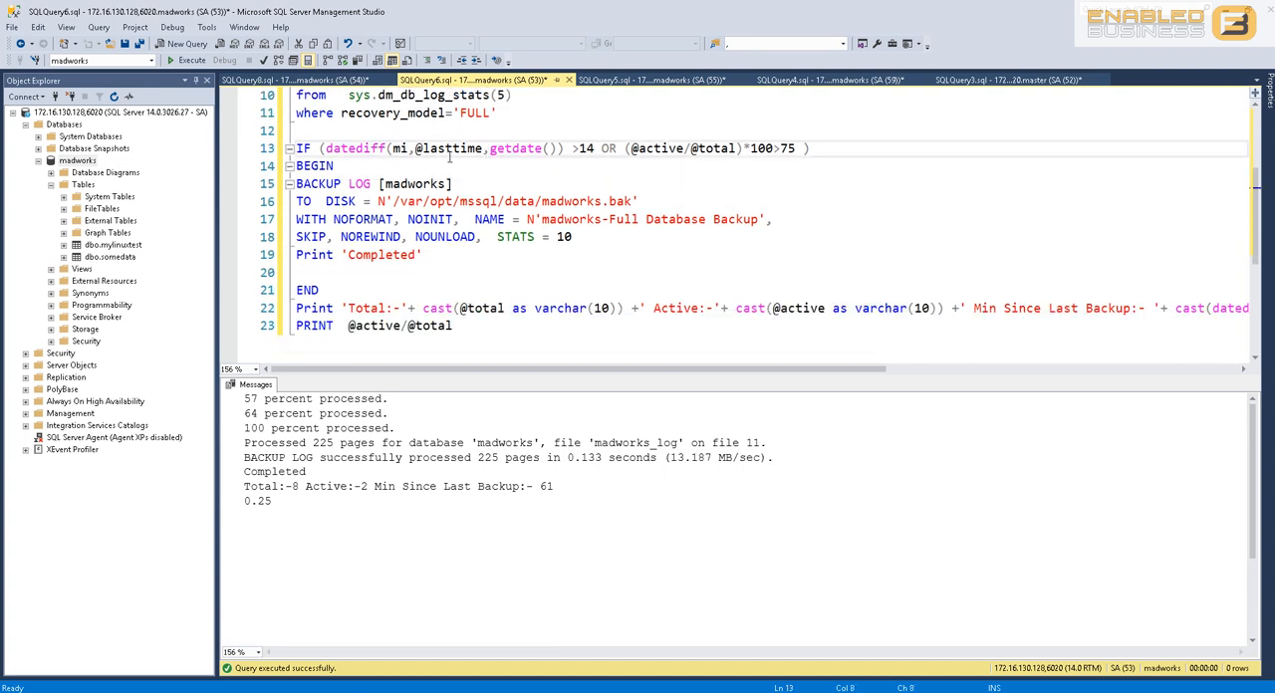
double_click(515, 148)
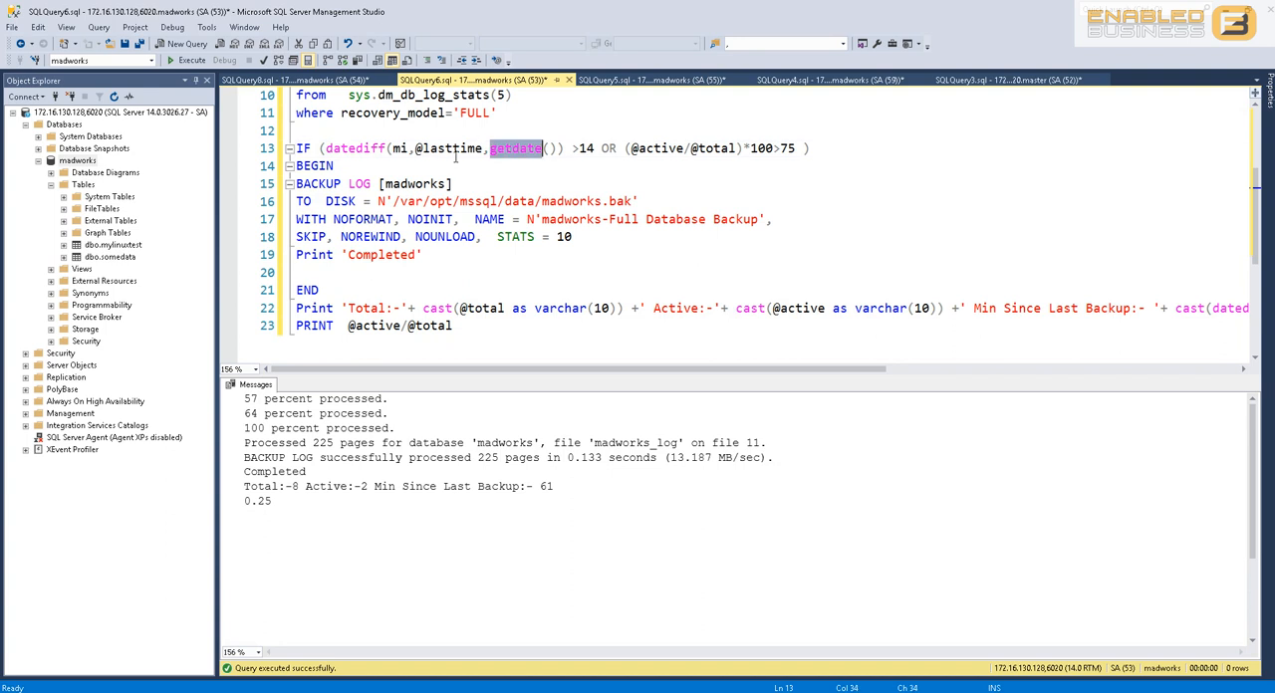
double_click(448, 148)
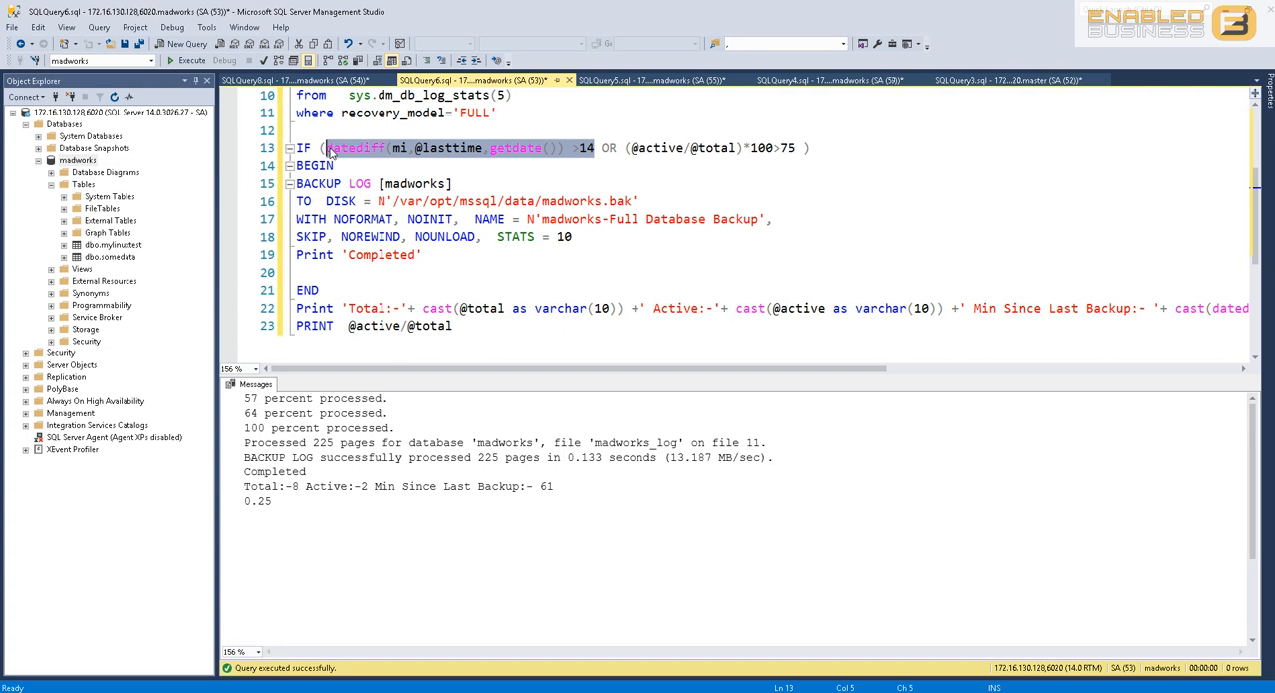
mouse_move(331, 150)
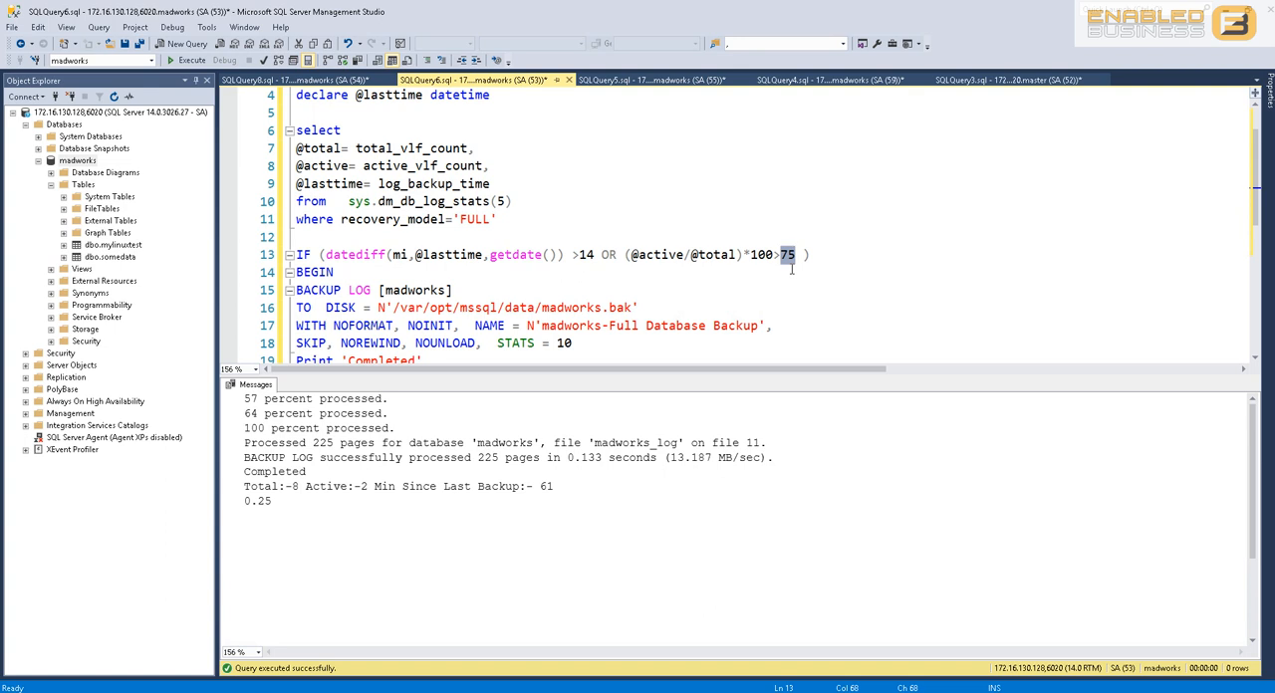
scroll(down, 3)
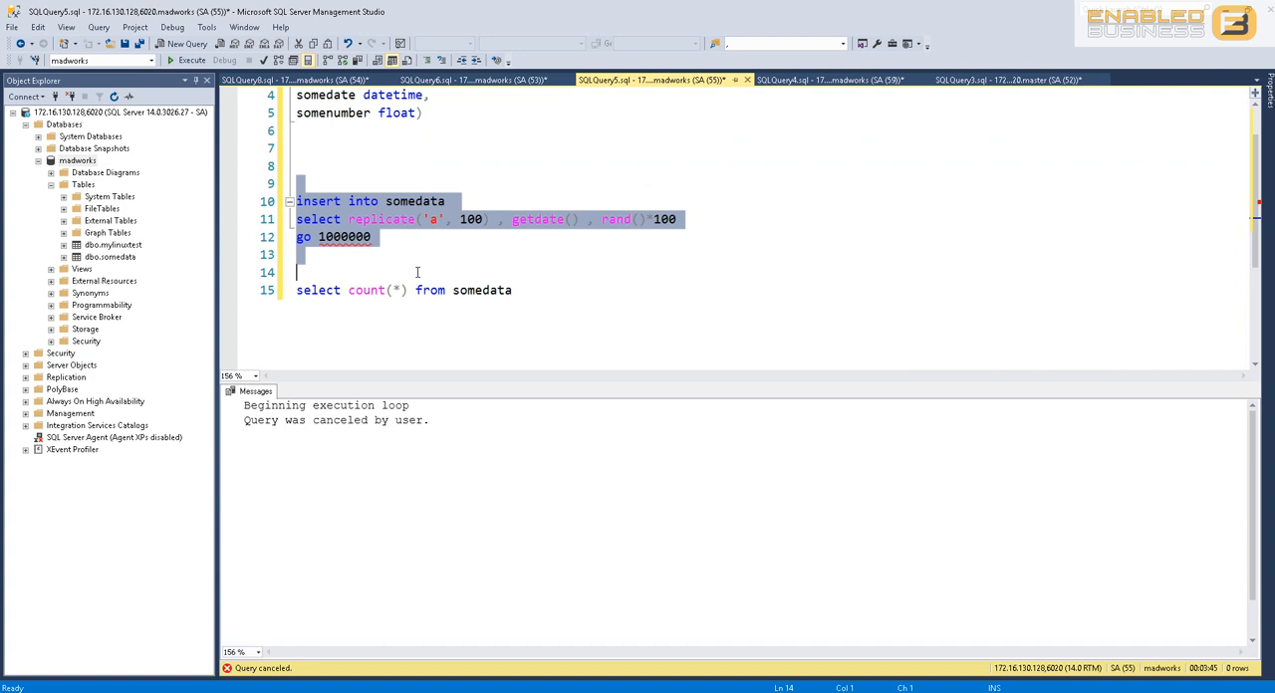
Restart the bulk insert loop and highlight minutes since backup and the 2-of-8 VLF ratio.
click(448, 80)
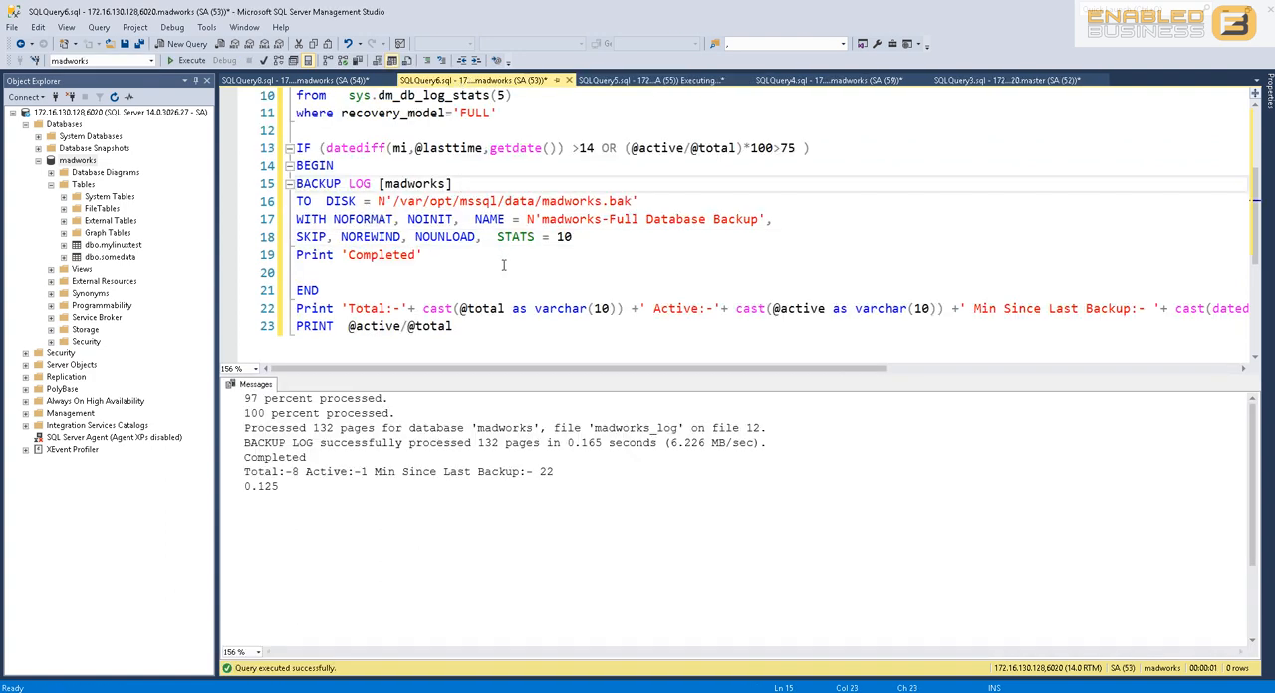
double_click(546, 471)
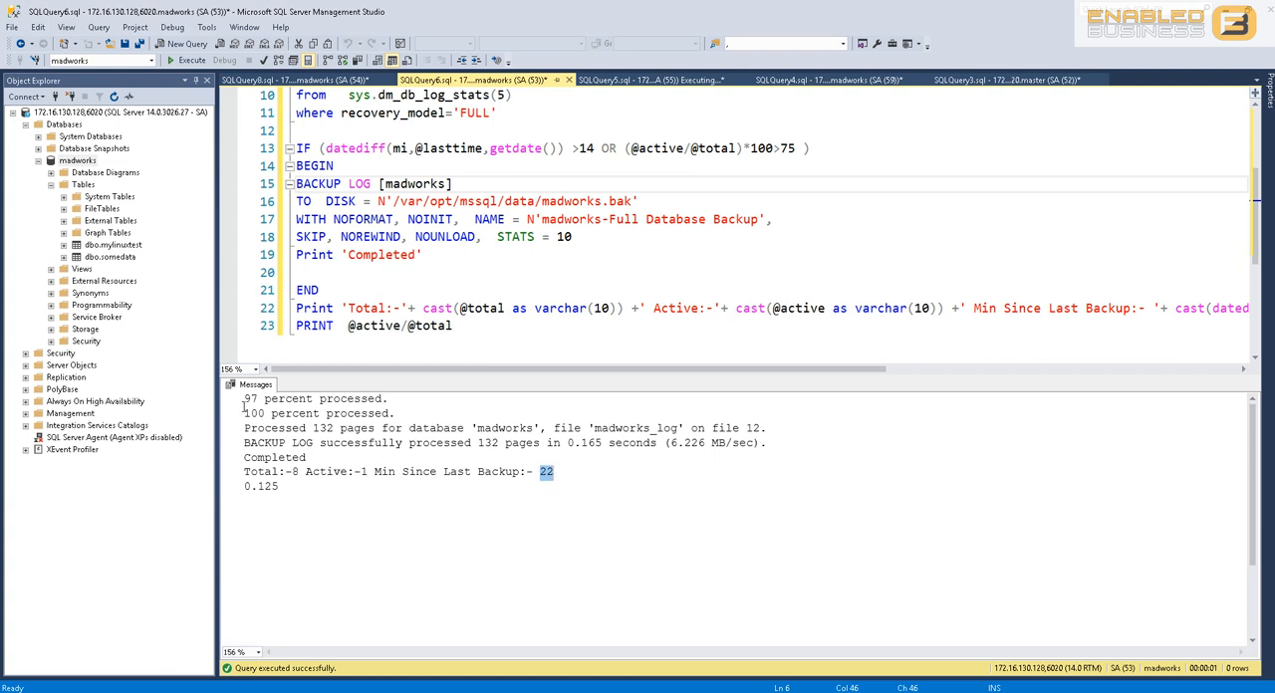
drag(244, 398, 393, 413)
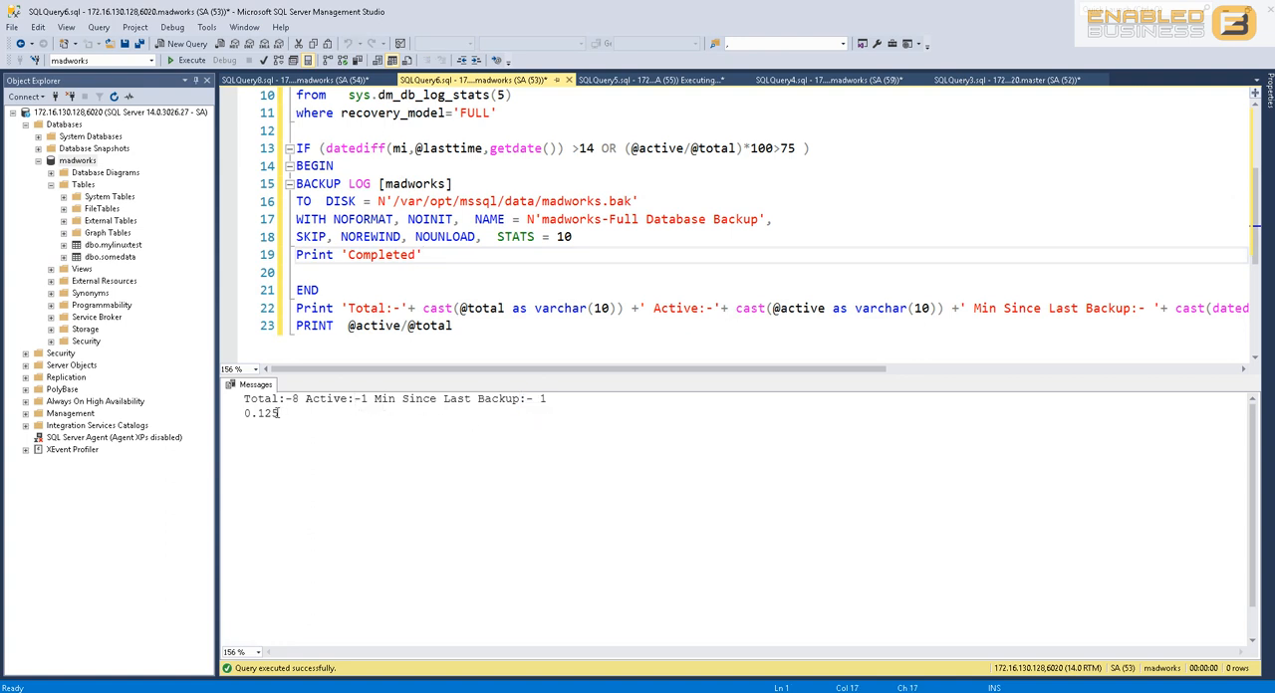
double_click(269, 413)
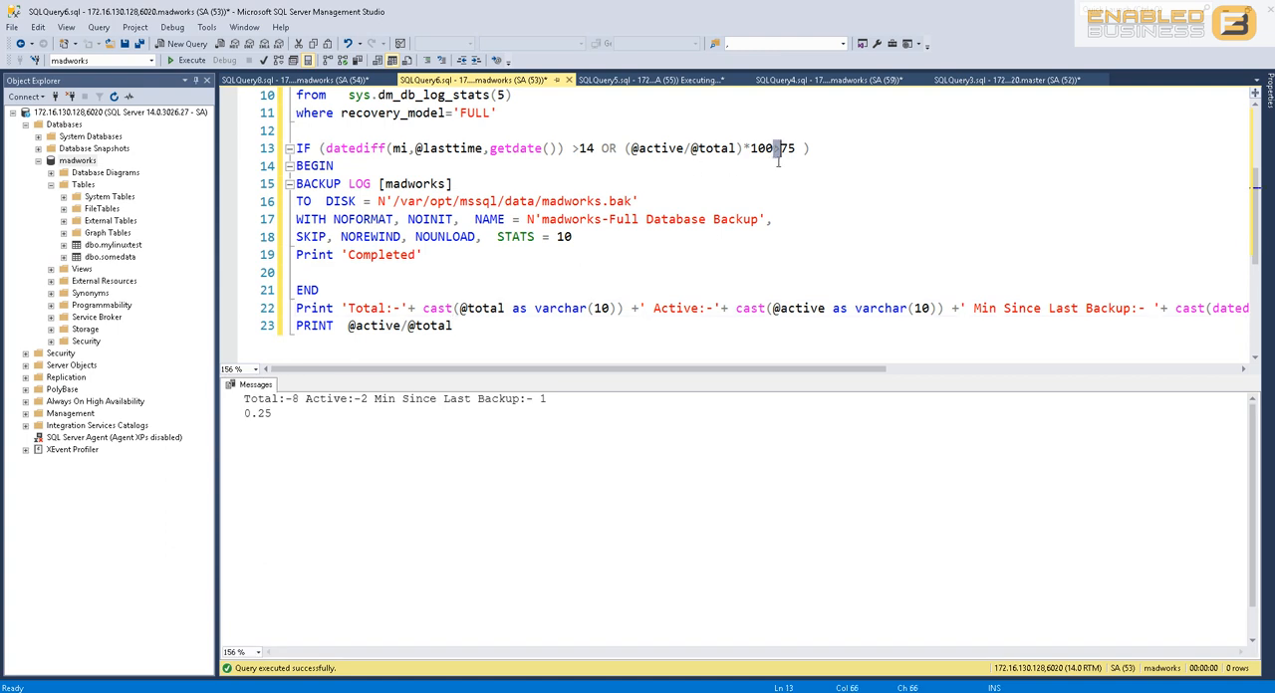
mouse_move(543, 394)
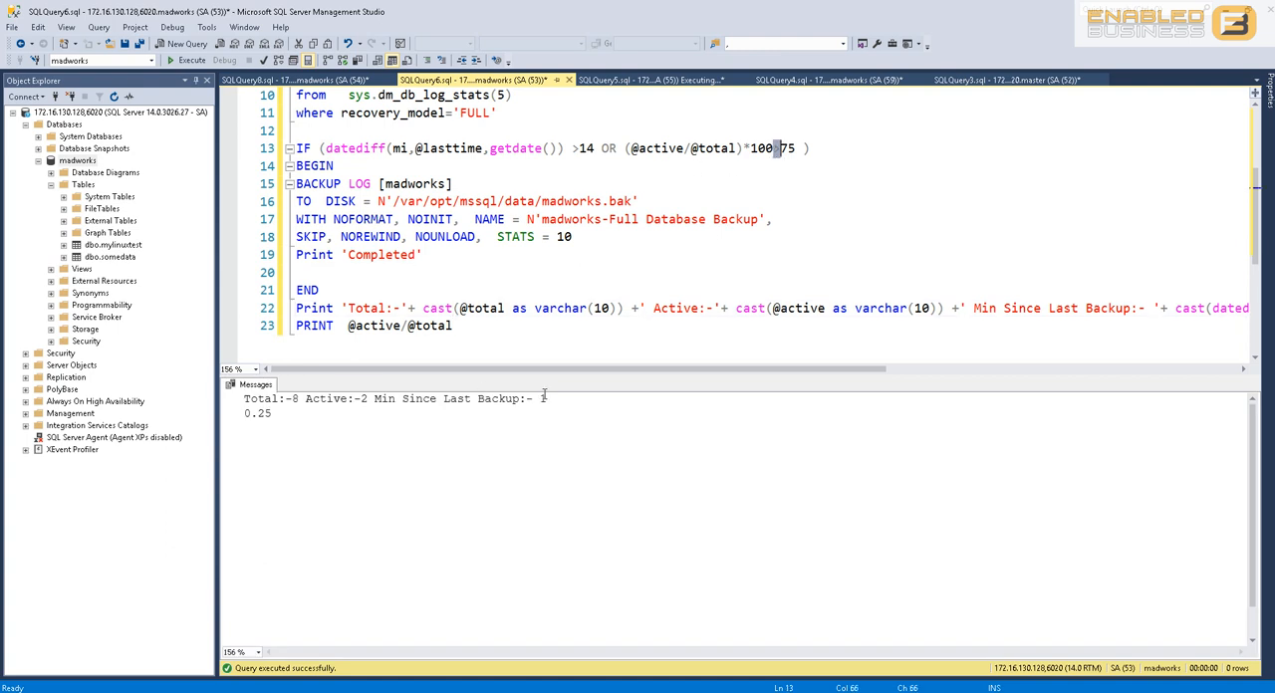
drag(373, 399, 546, 398)
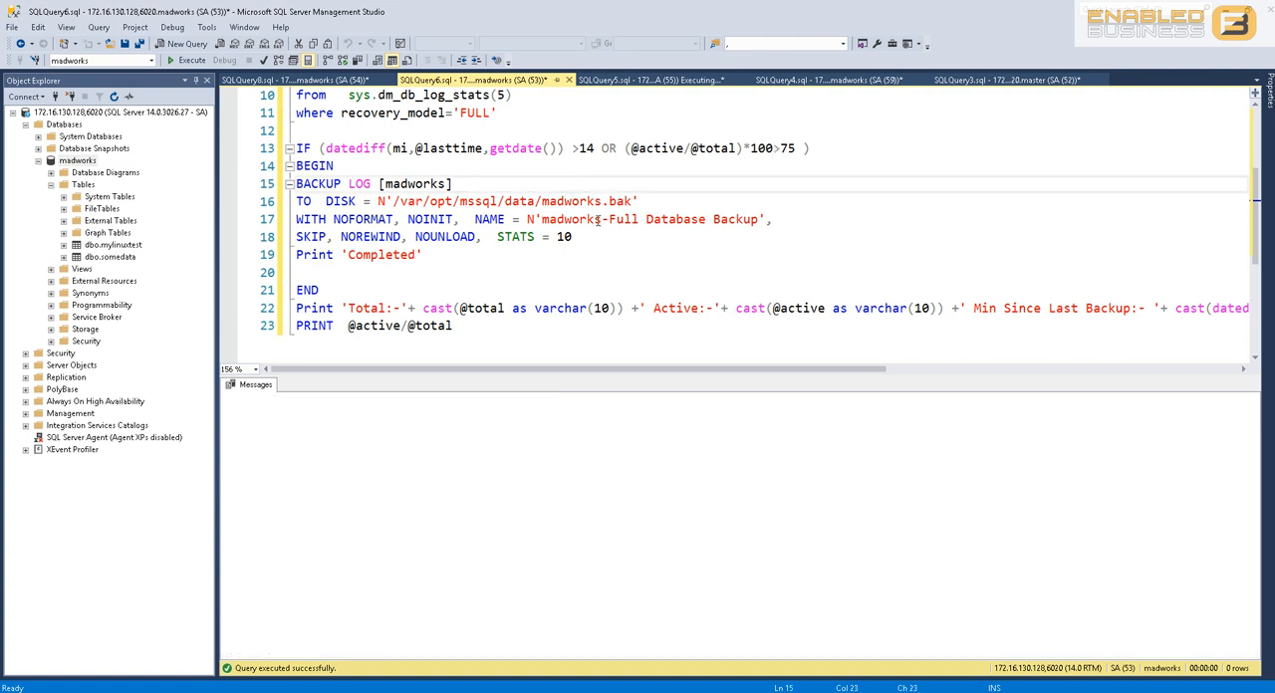
Rerun the check until 7 of 8 VLFs pass 75% and an 8734-page log backup completes.
click(189, 60)
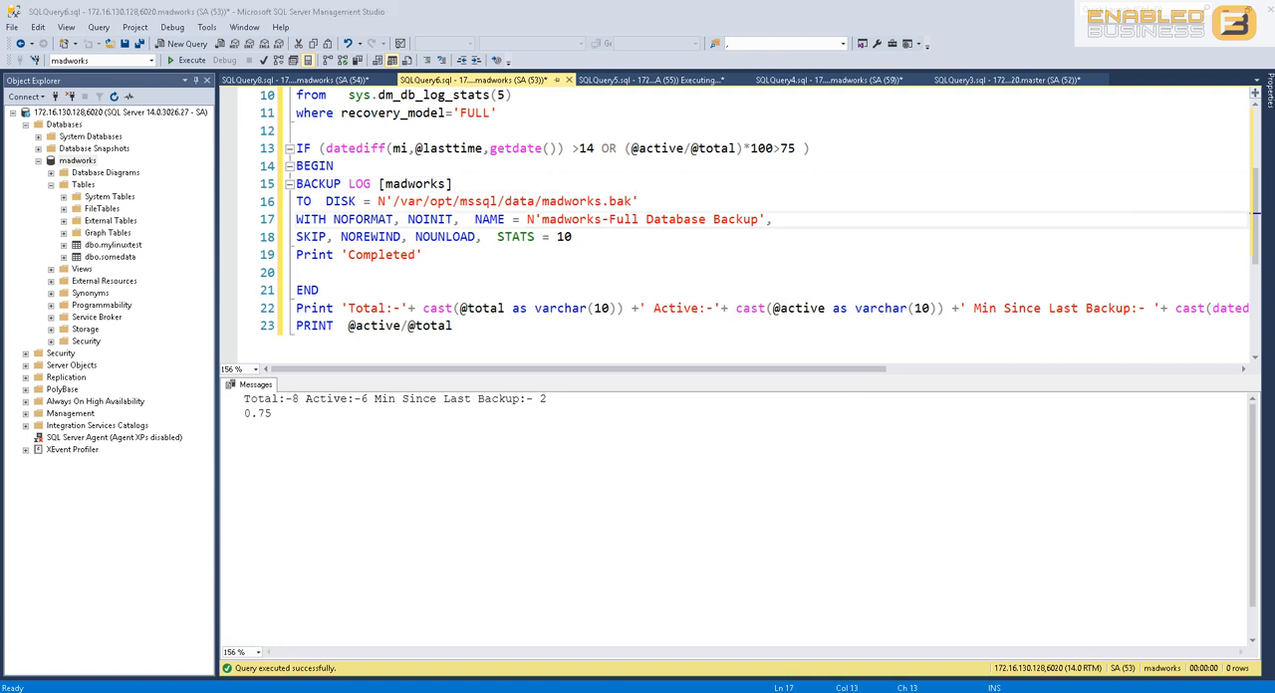
mouse_move(558, 524)
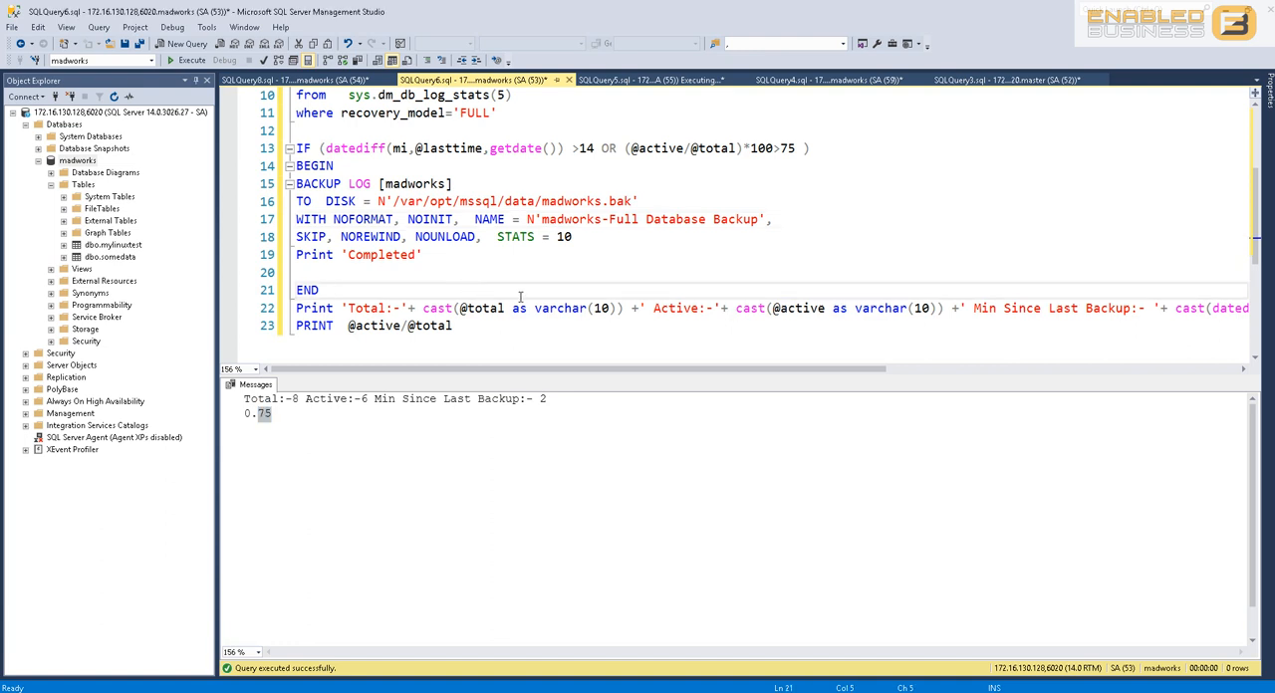
click(190, 60)
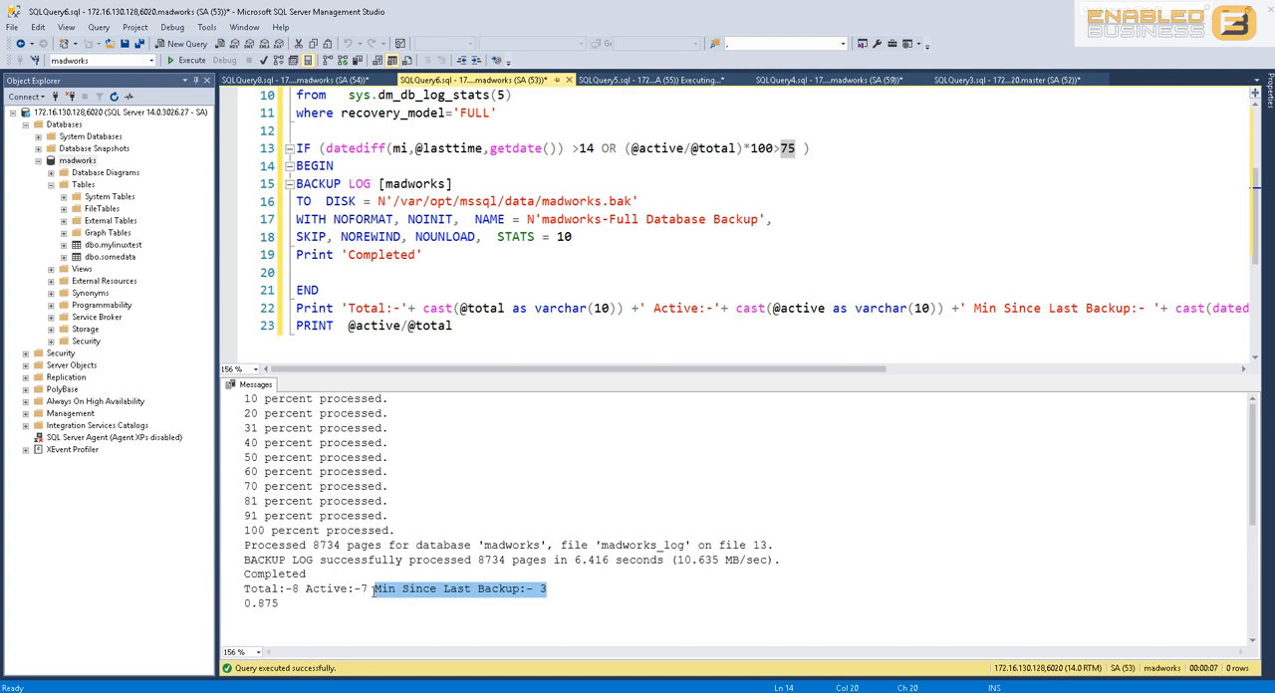
double_click(789, 148)
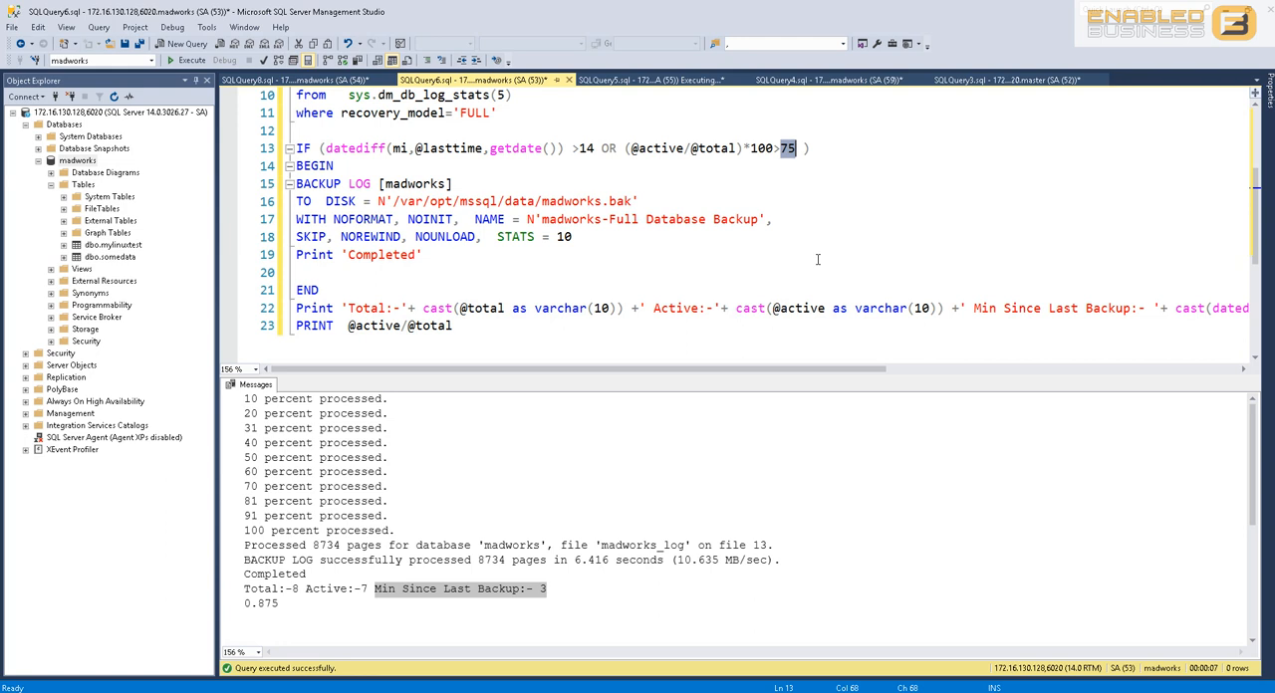
mouse_move(768, 254)
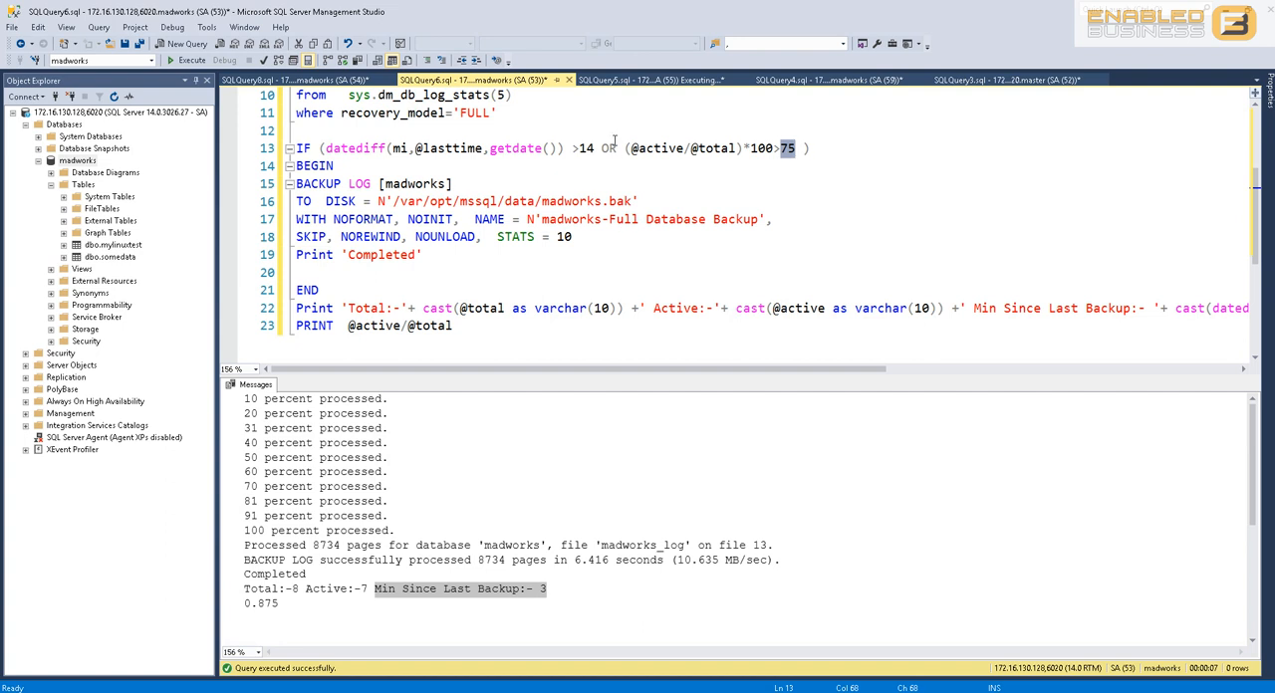
text(AND)
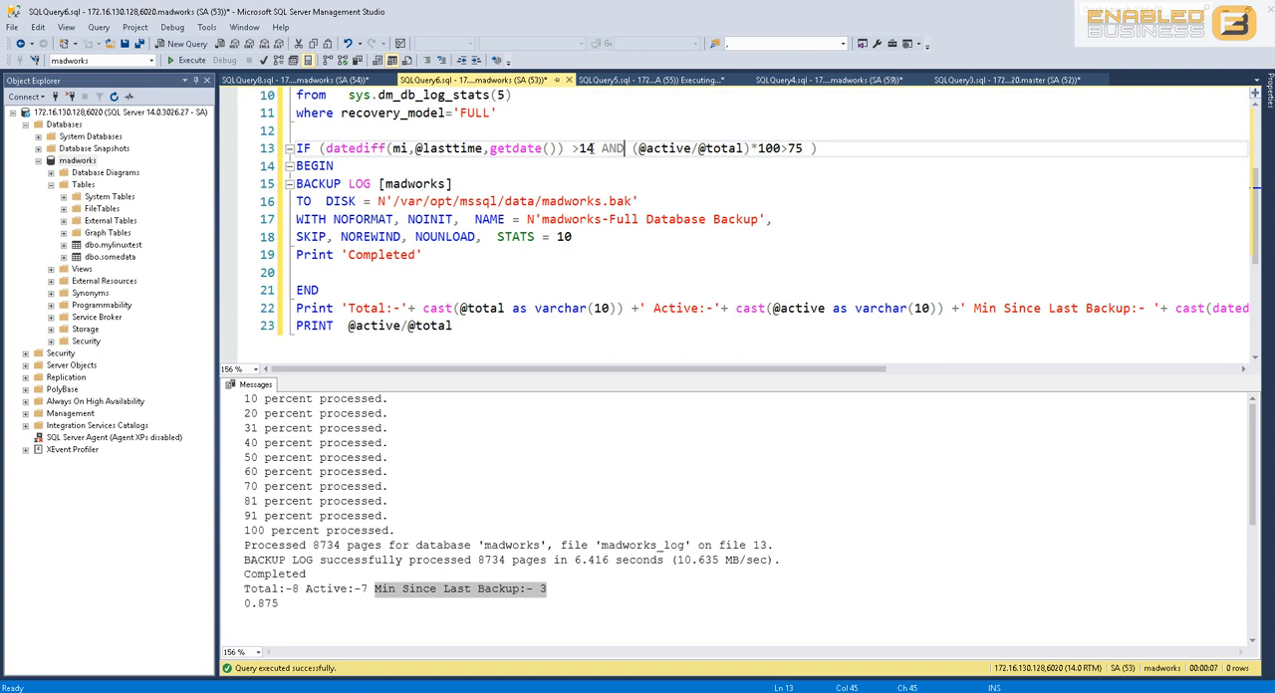
double_click(664, 149)
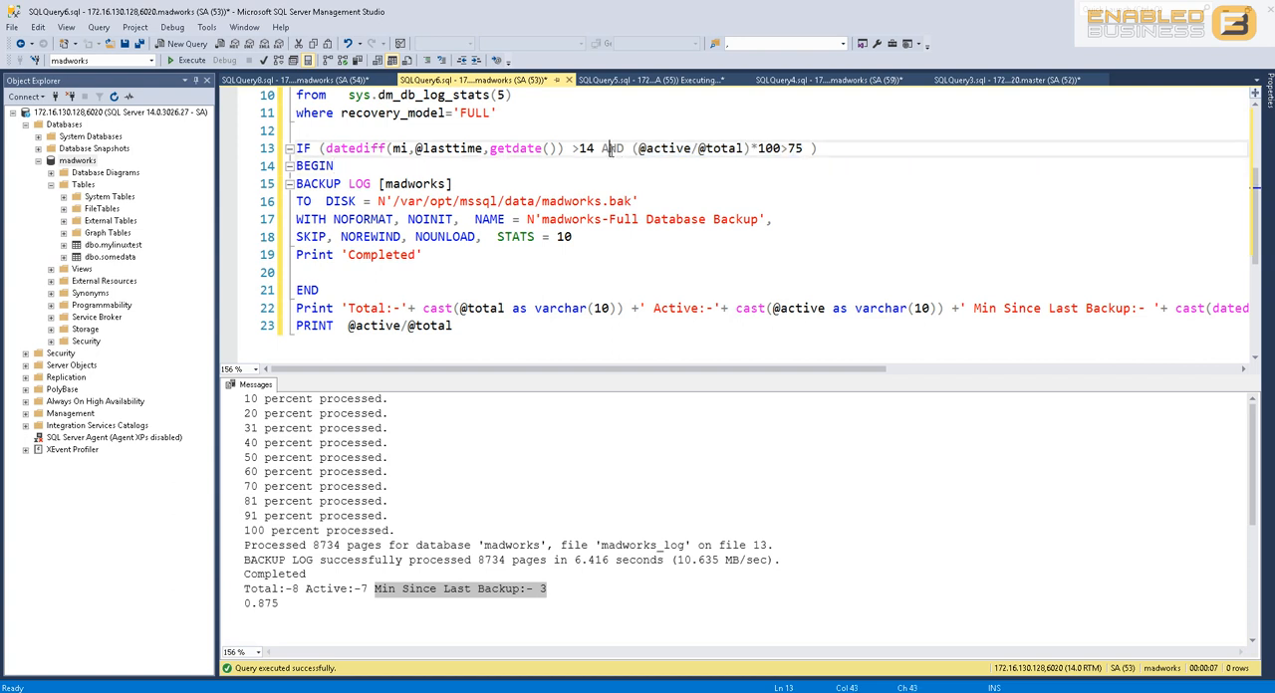
text(OR)
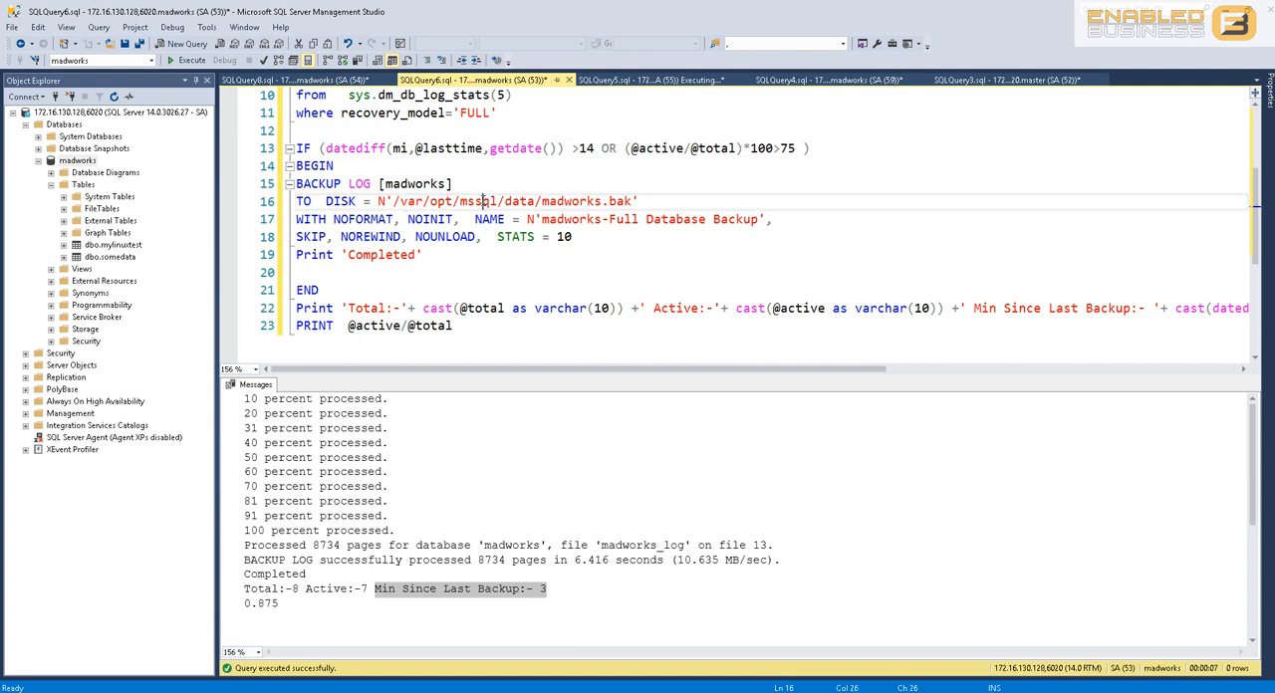
double_click(476, 201)
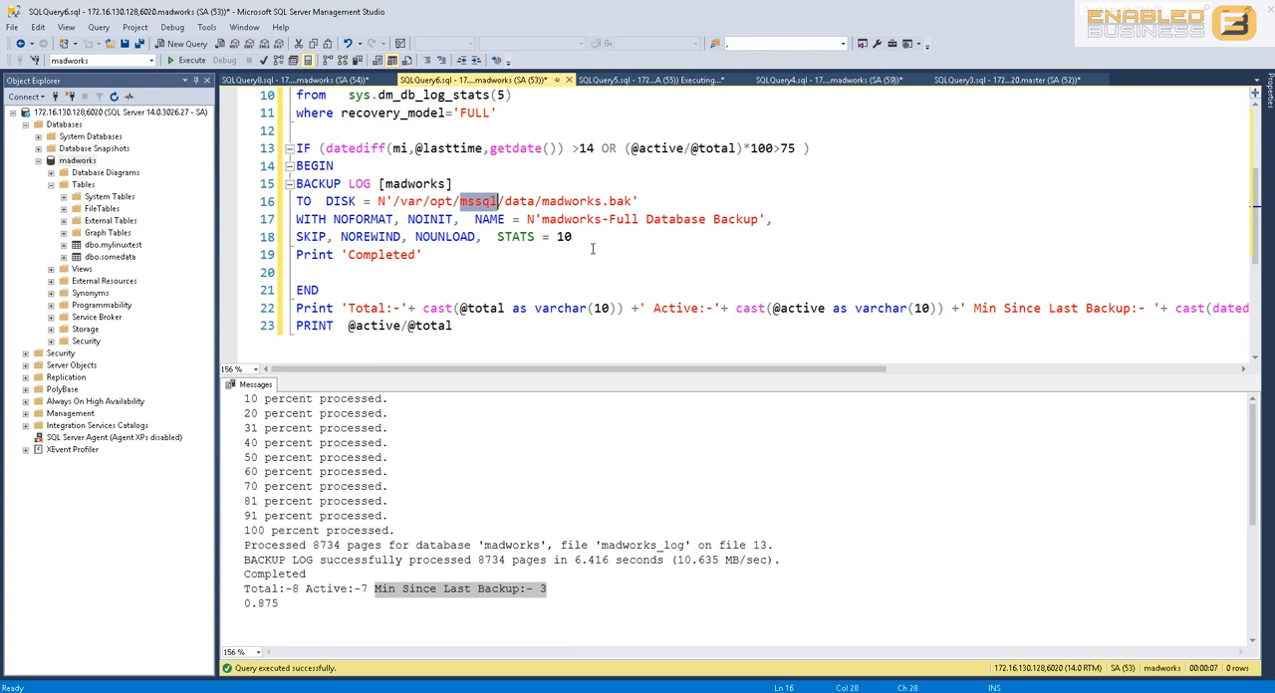